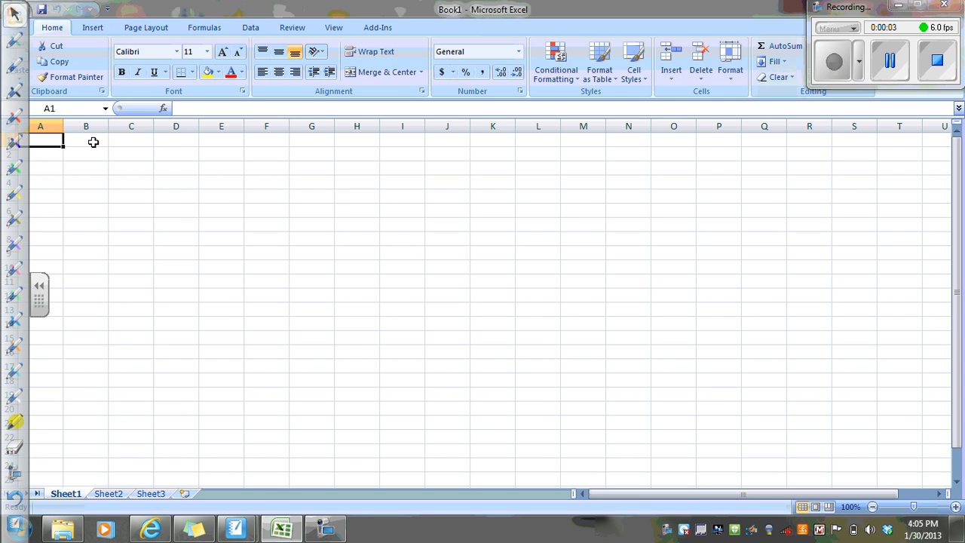
- Enter the volumes 0, 10, 25, 40, 50, 60 and 75 into cells C1:C7
left_click(131, 141)
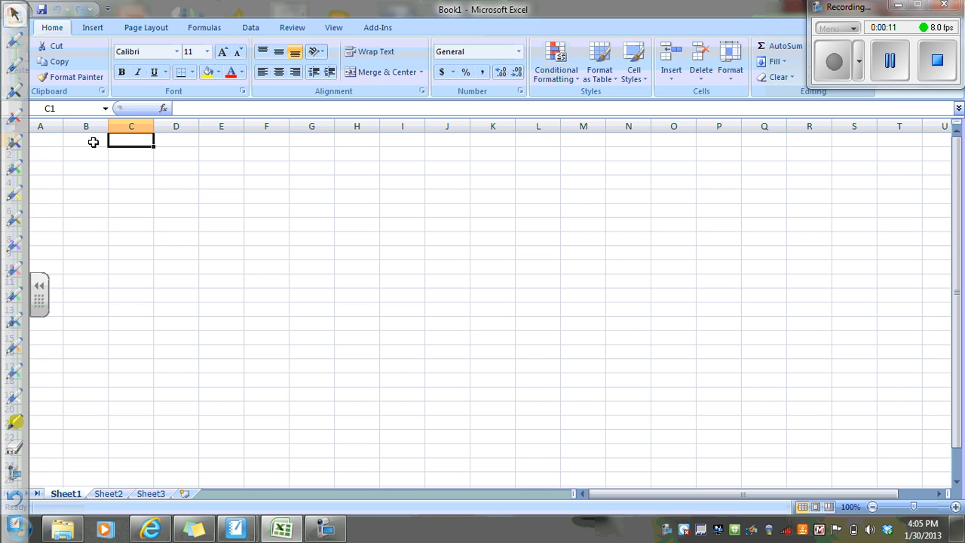
type("0")
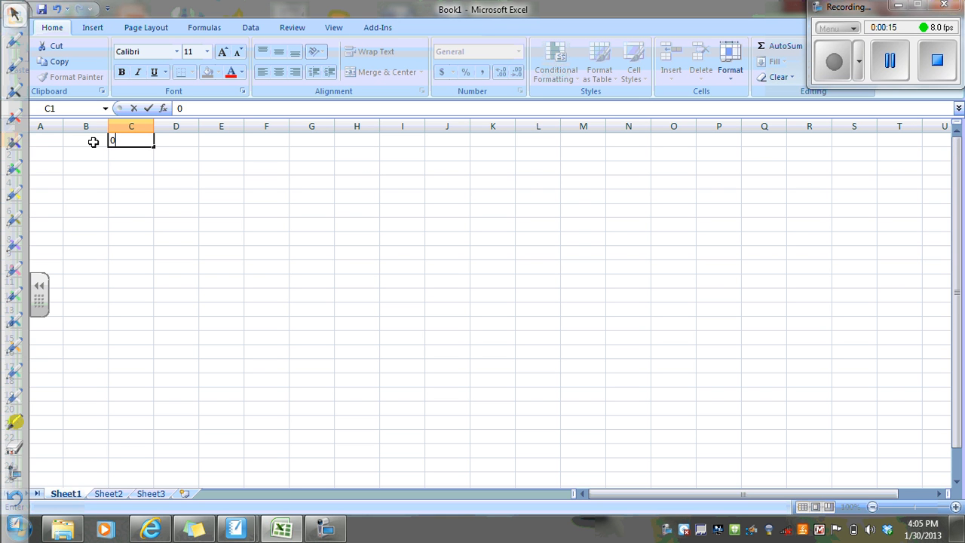
type("10")
left_click(131, 168)
type("2")
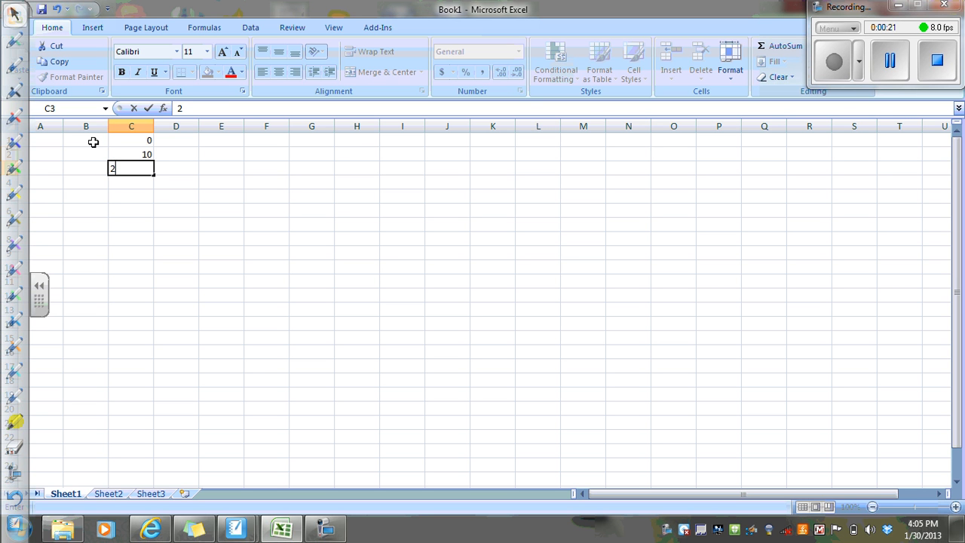
type("5")
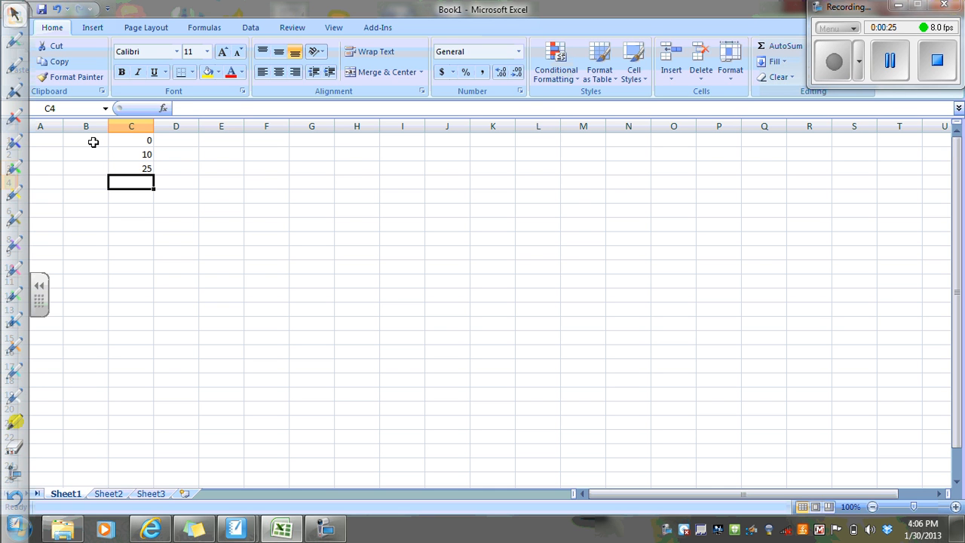
type("40")
left_click(131, 211)
type("7")
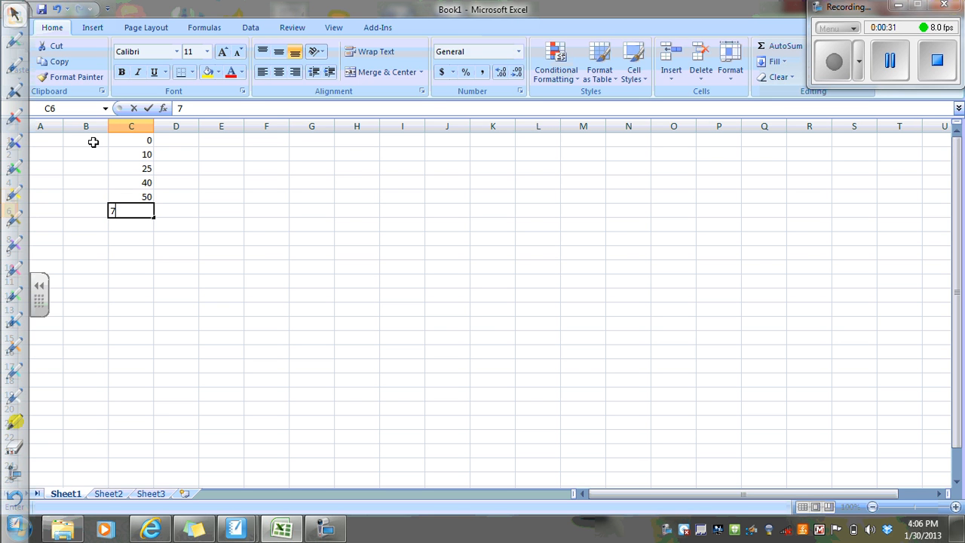
type("5")
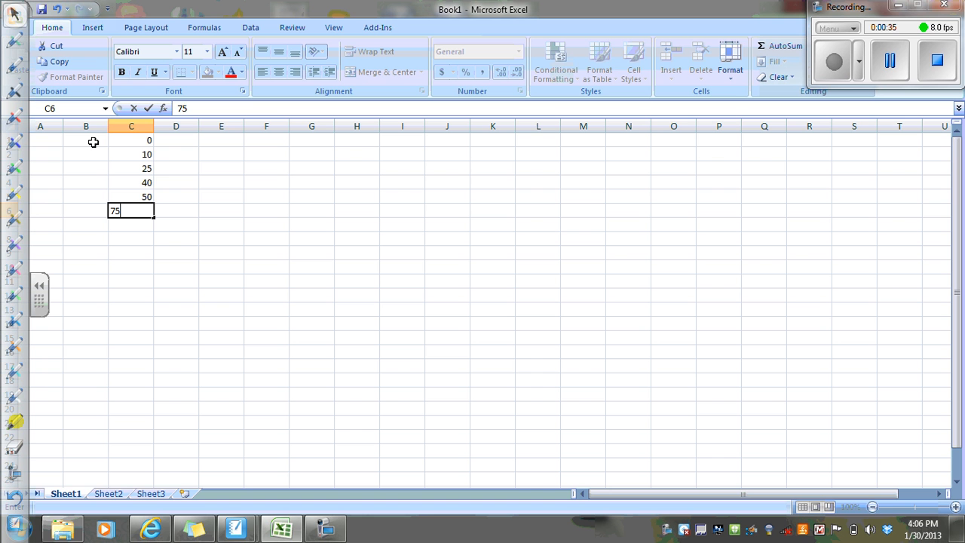
type("60")
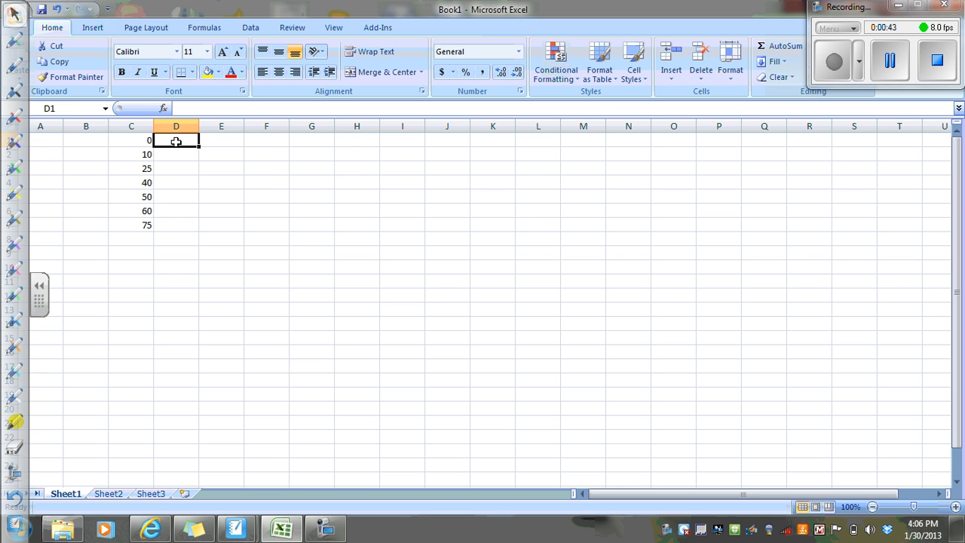
- Enter pH readings 2.87, 4.14, 4.75, 5.35, 8.72, 11.96 and 12.3 into D1:D7
type("2.8")
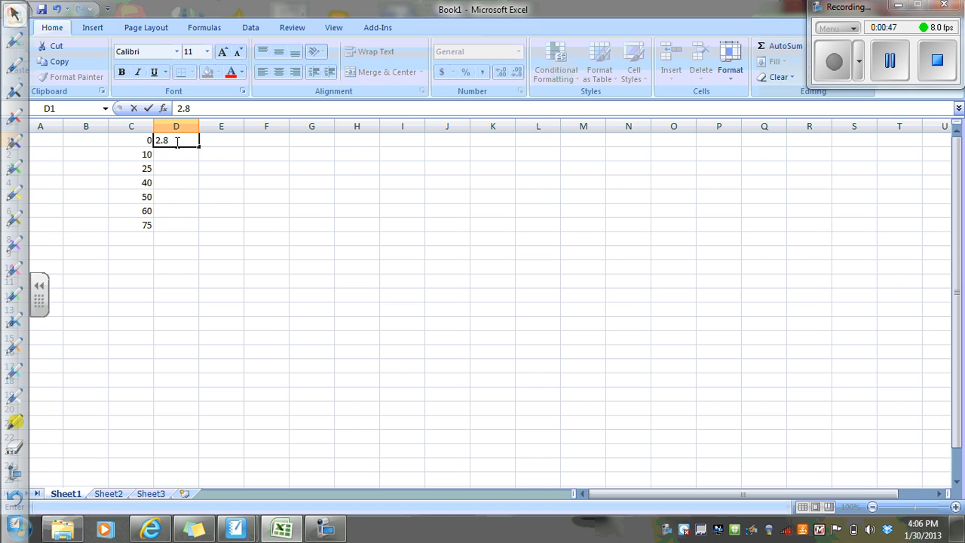
key("enter")
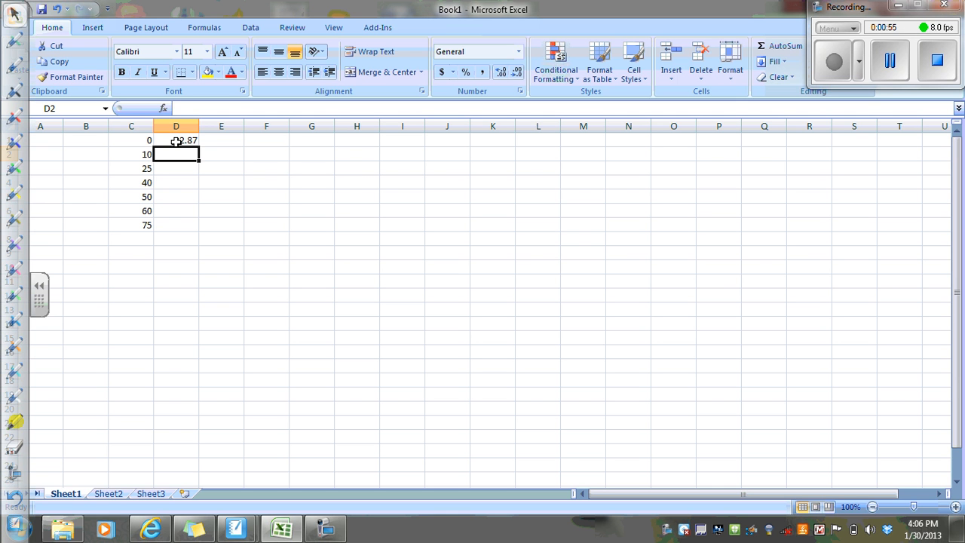
type("4.1")
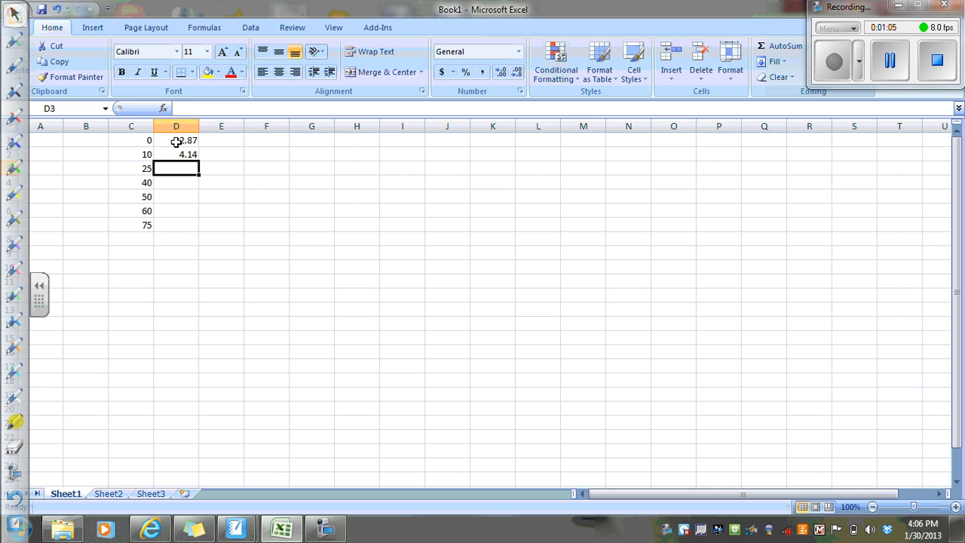
type("4.7")
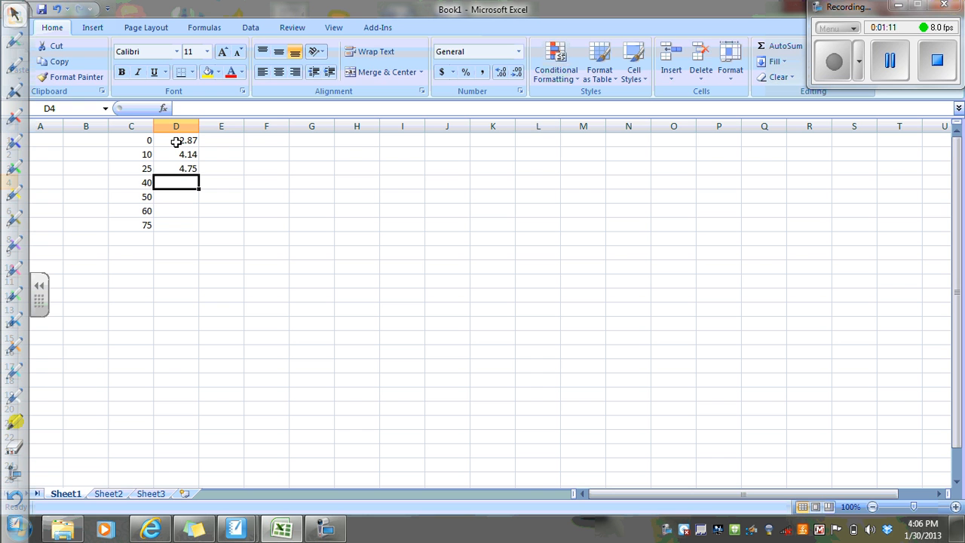
type("5.35")
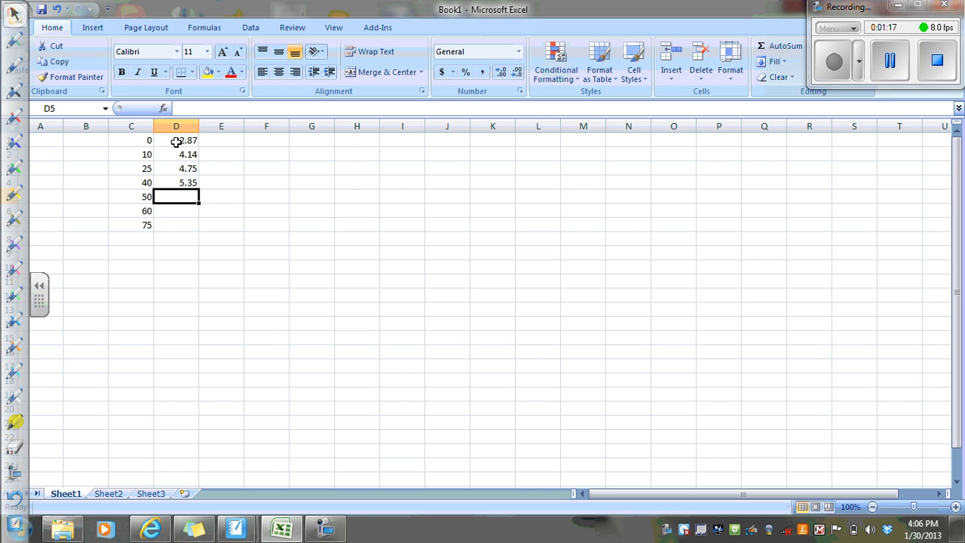
type("8")
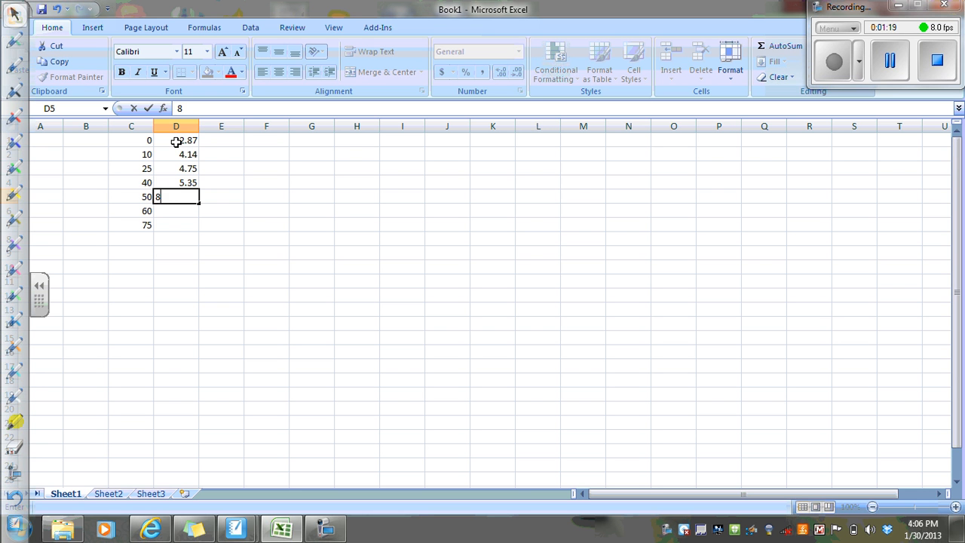
type(".72")
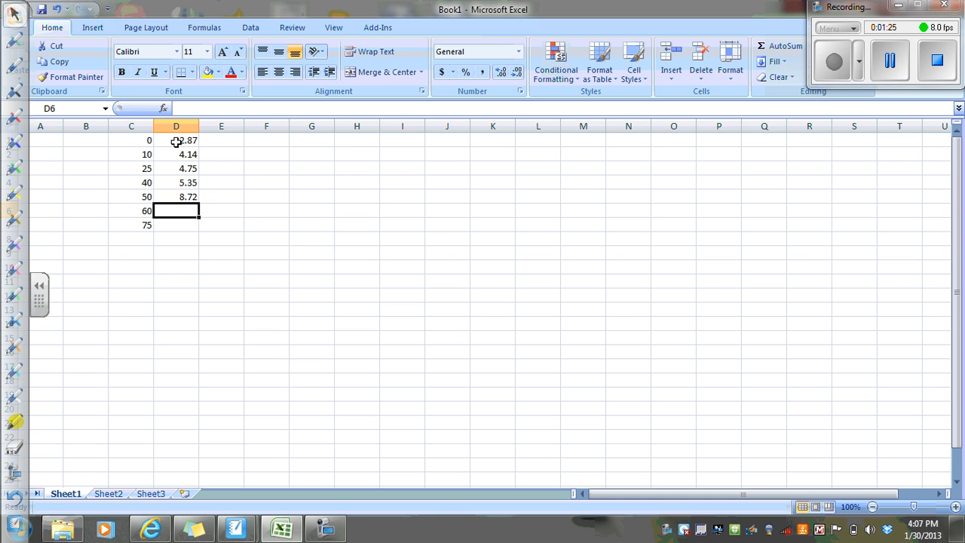
type("11.96")
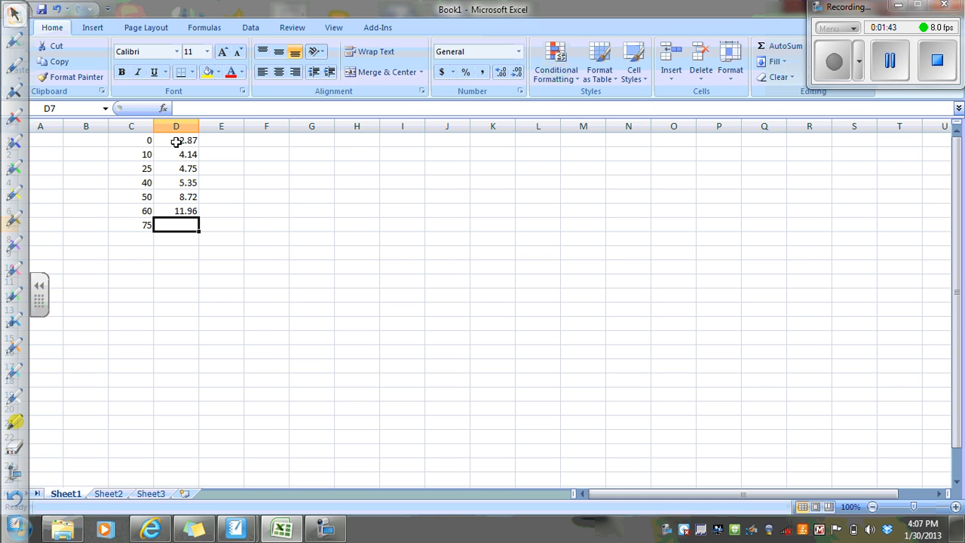
type("12.3")
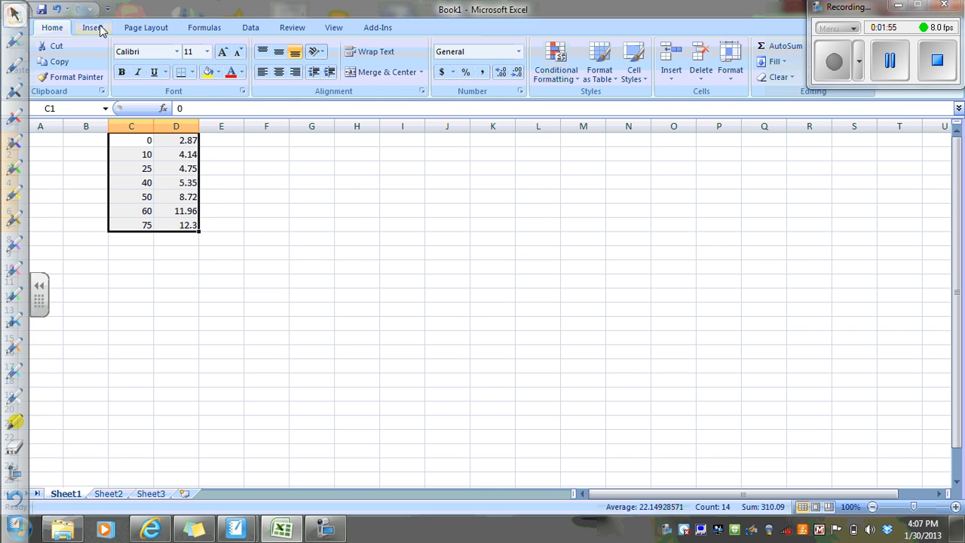
- Insert a Scatter with Smooth Lines and Markers chart of the volume and pH data
left_click(92, 27)
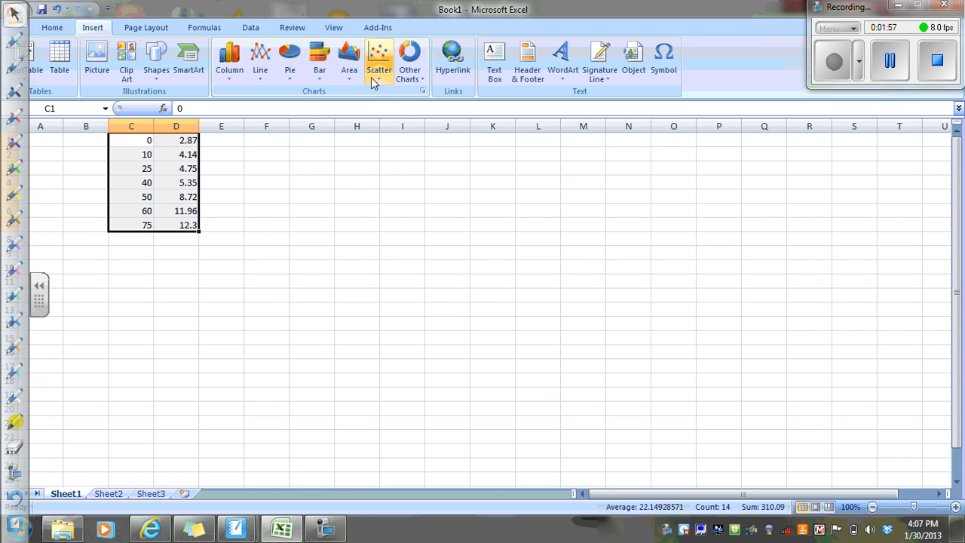
left_click(379, 61)
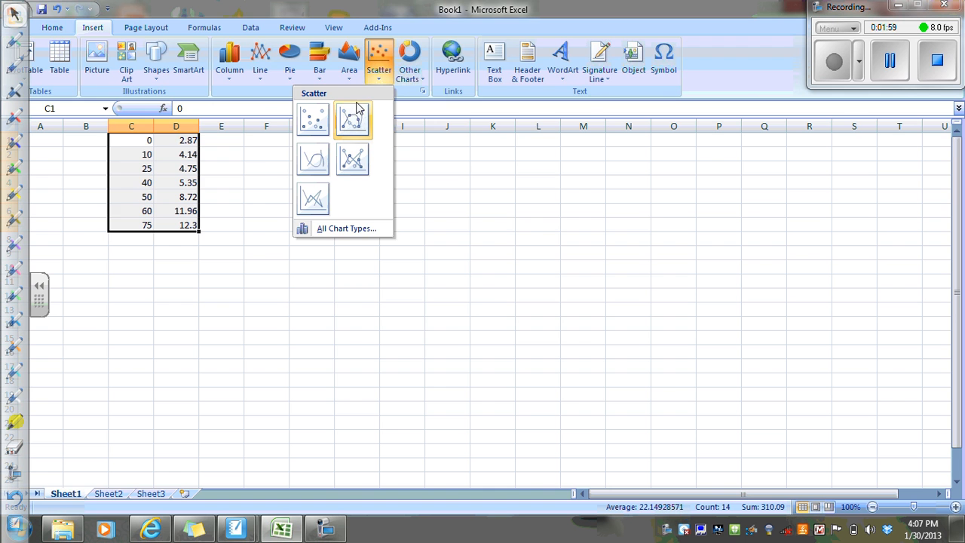
left_click(352, 119)
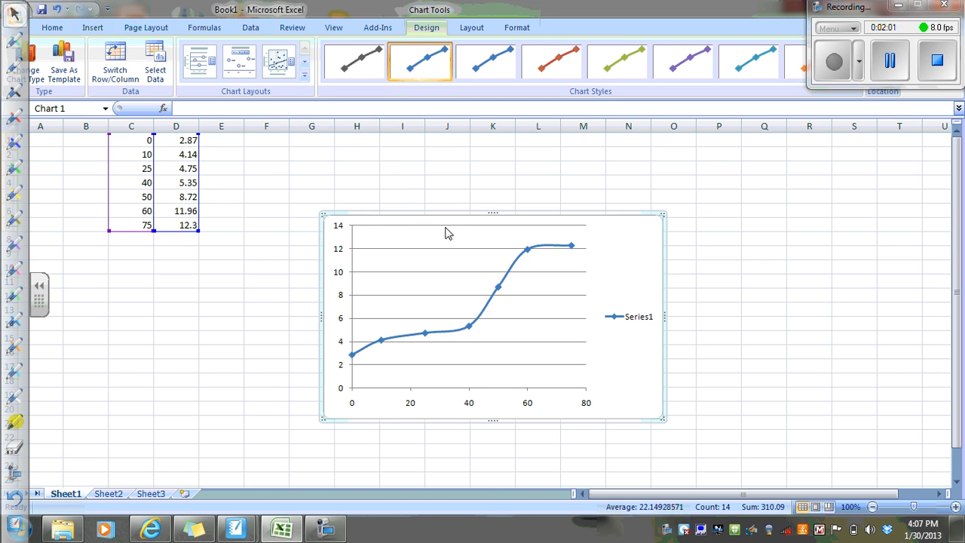
mouse_move(486, 237)
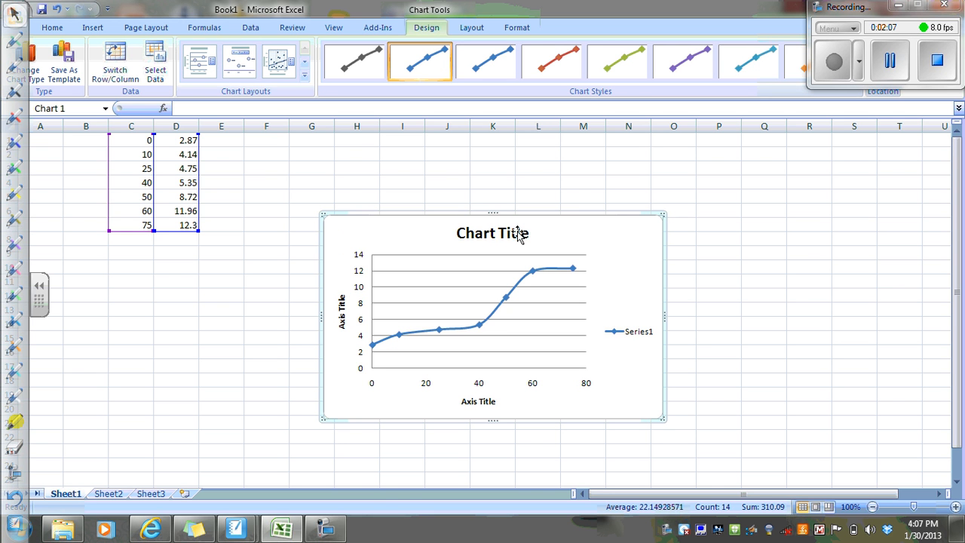
- Title the chart 'Acetic acid titration with NaOH' and label the x-axis 'Volume of NaOH added (mL)'
left_click(492, 232)
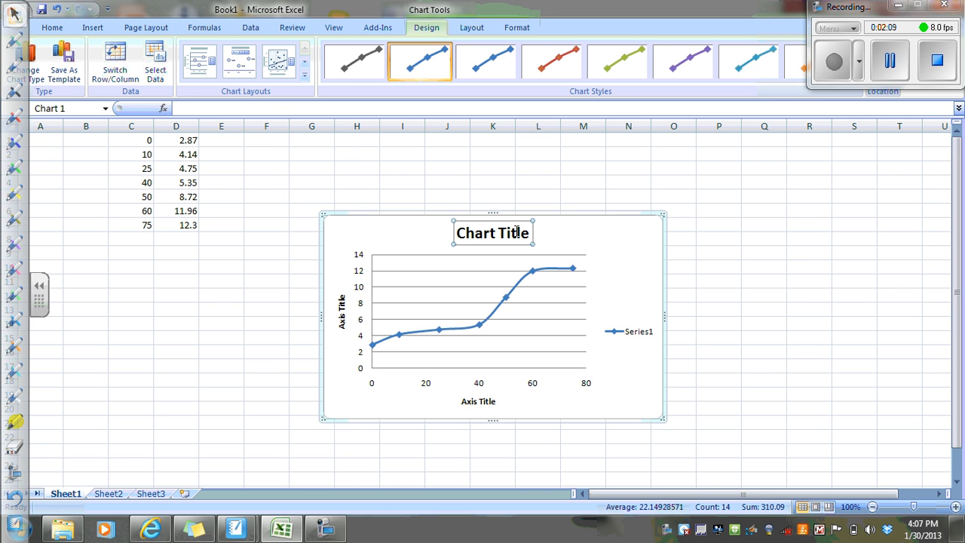
type("A")
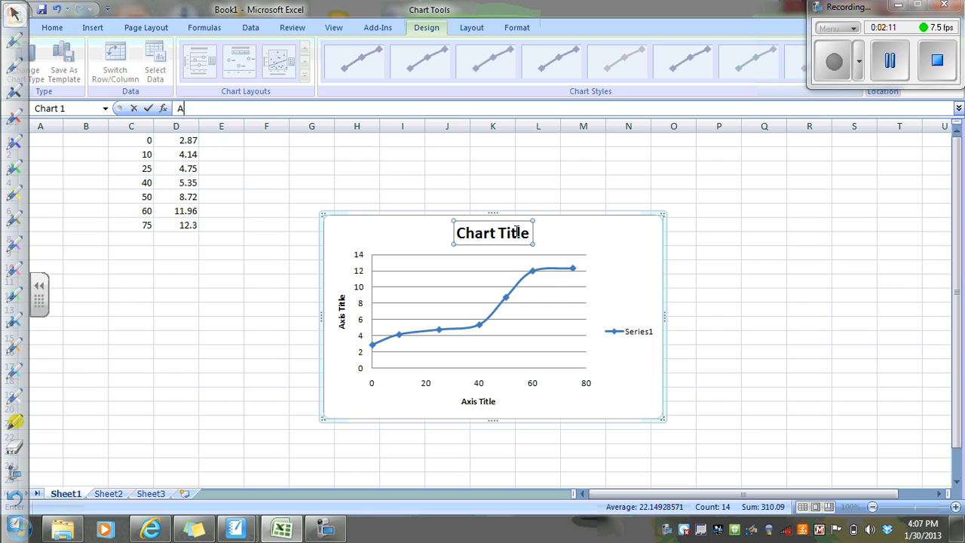
type("cetic acid titration")
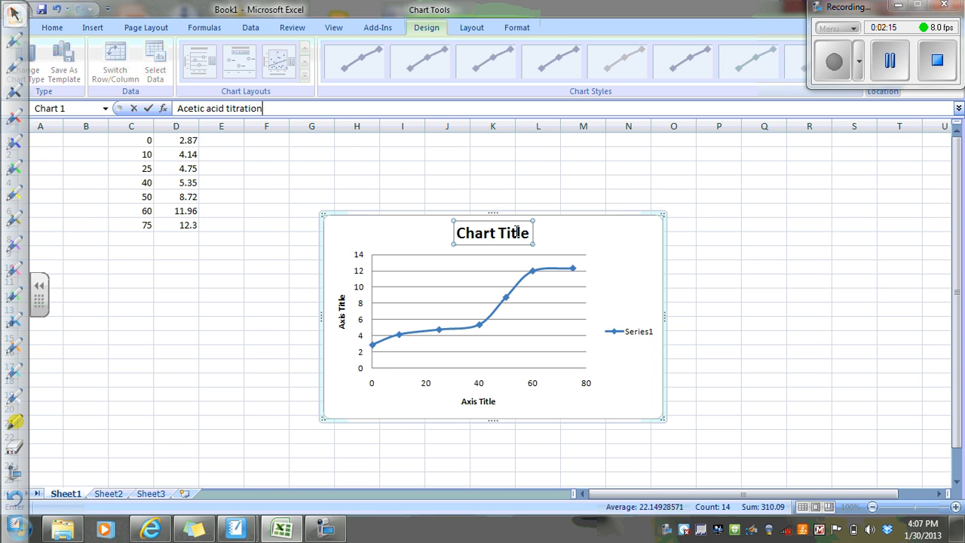
type("with NaOH")
left_click(342, 312)
type("pH")
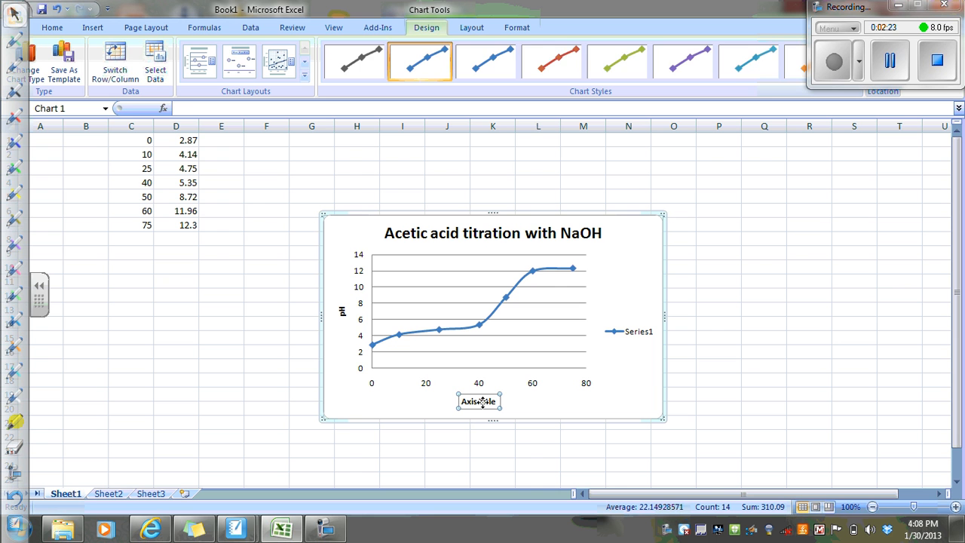
type("Volume of")
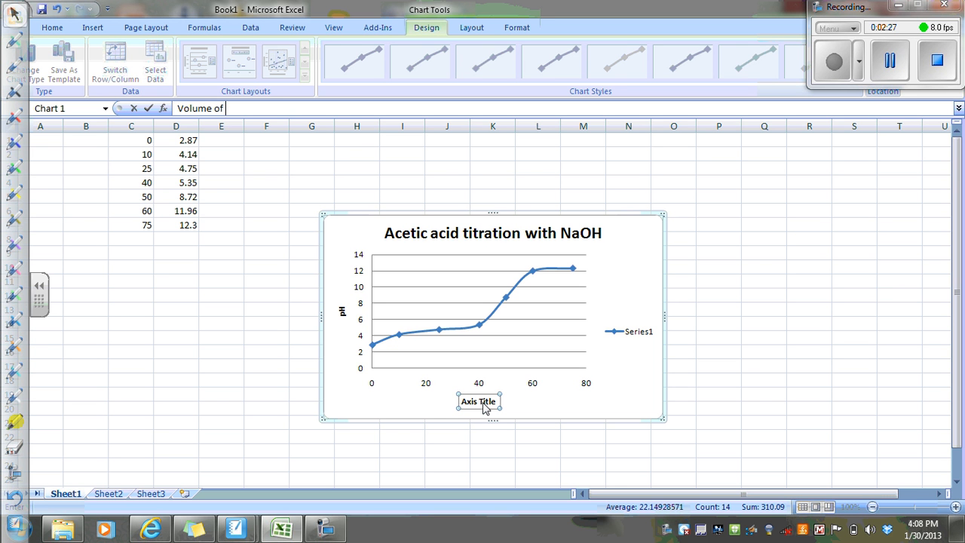
type("NaOH added 9")
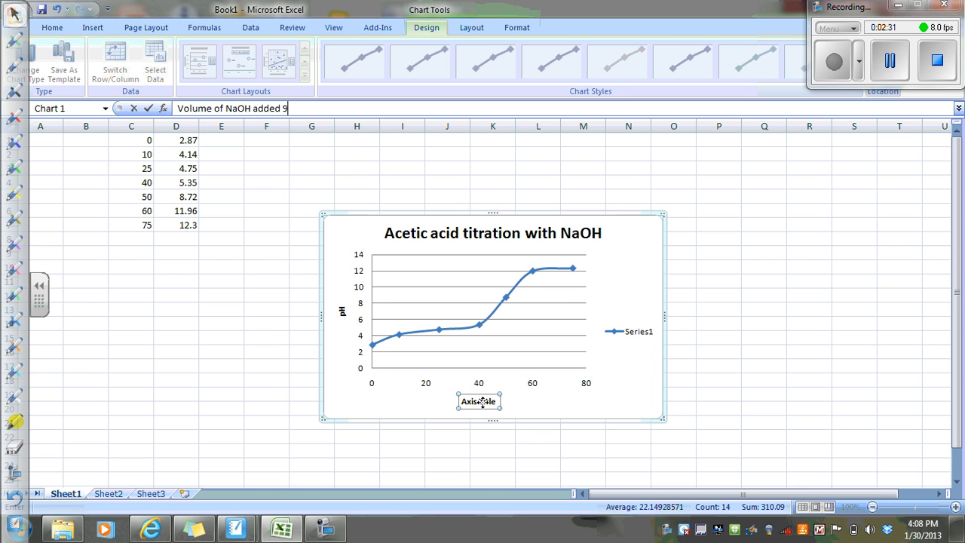
type("(ml)")
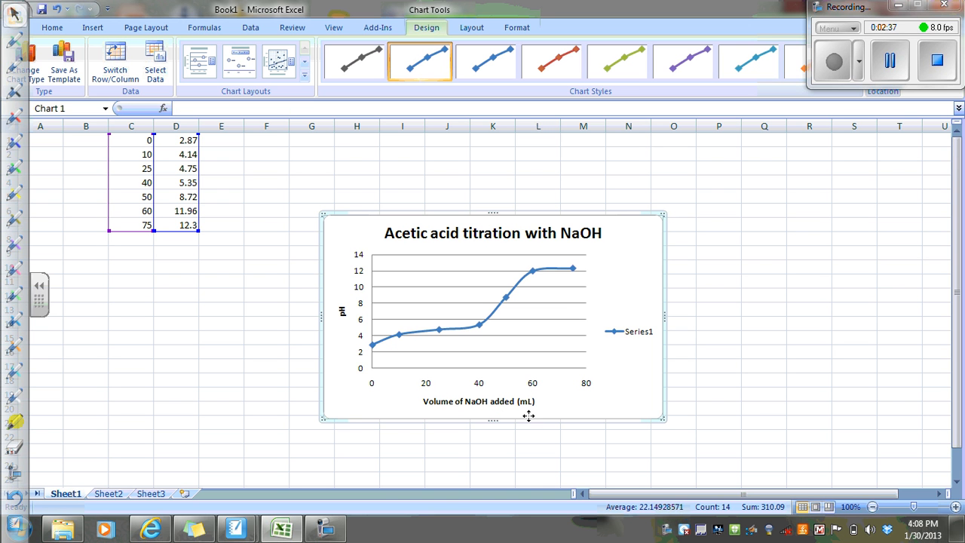
mouse_move(630, 310)
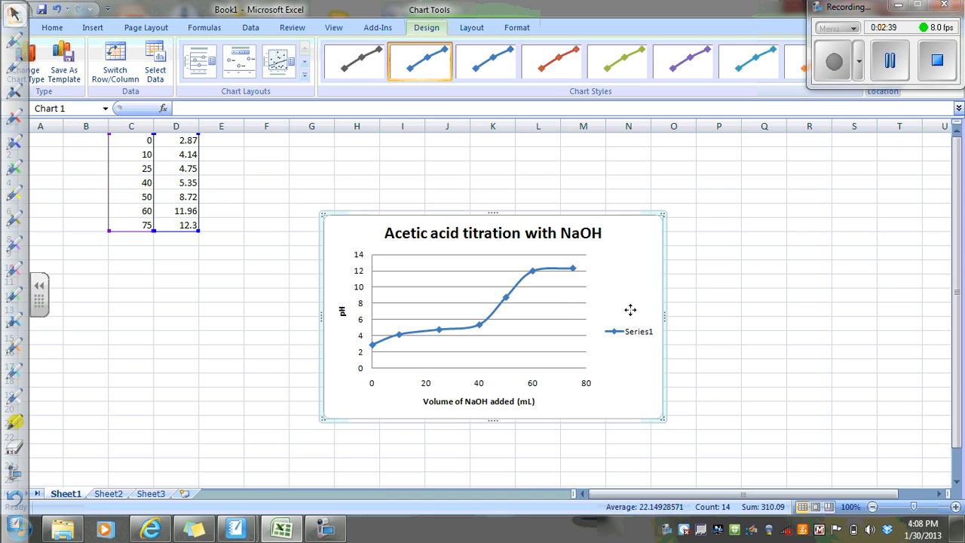
mouse_move(664, 214)
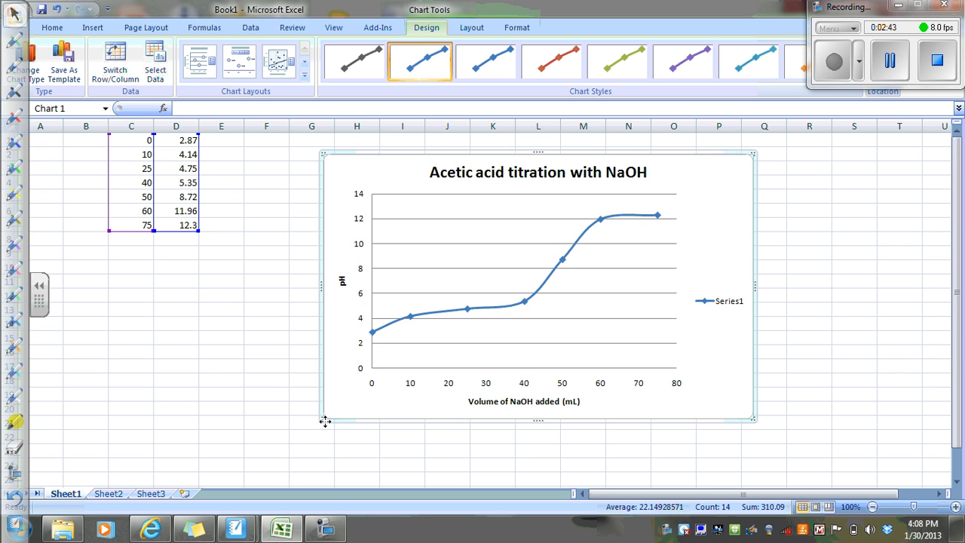
left_click_drag(324, 416, 158, 453)
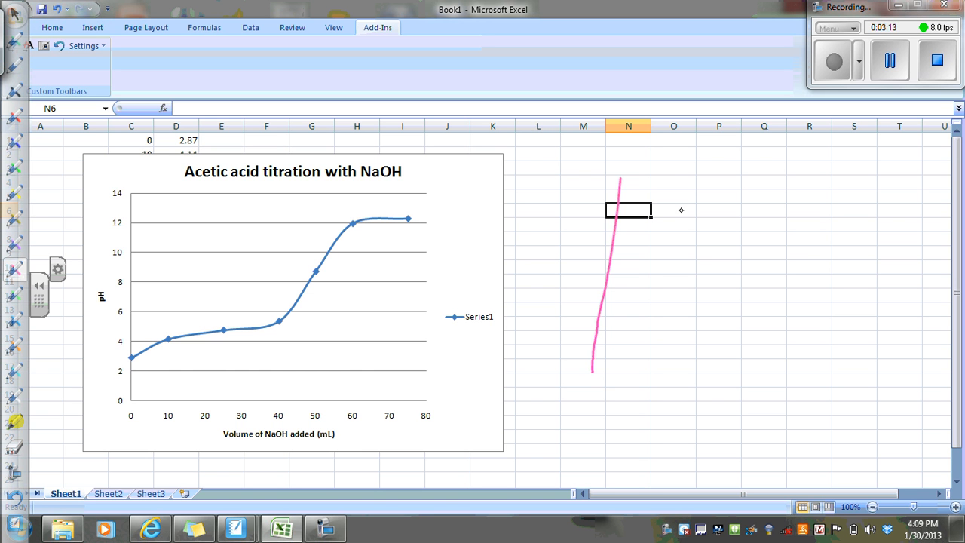
- Draw pink freehand axes and an S-shaped titration curve beside the chart
left_click_drag(670, 177, 814, 386)
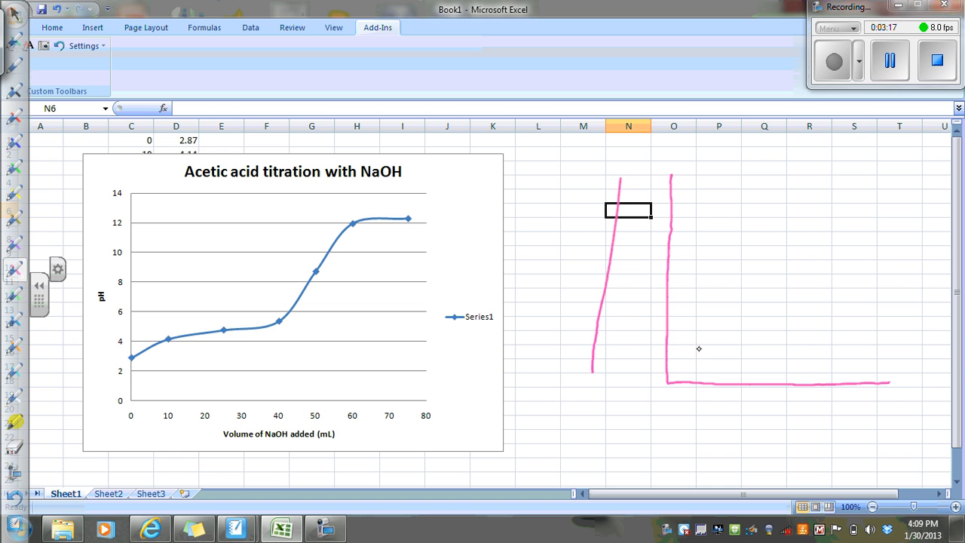
left_click_drag(669, 345, 752, 343)
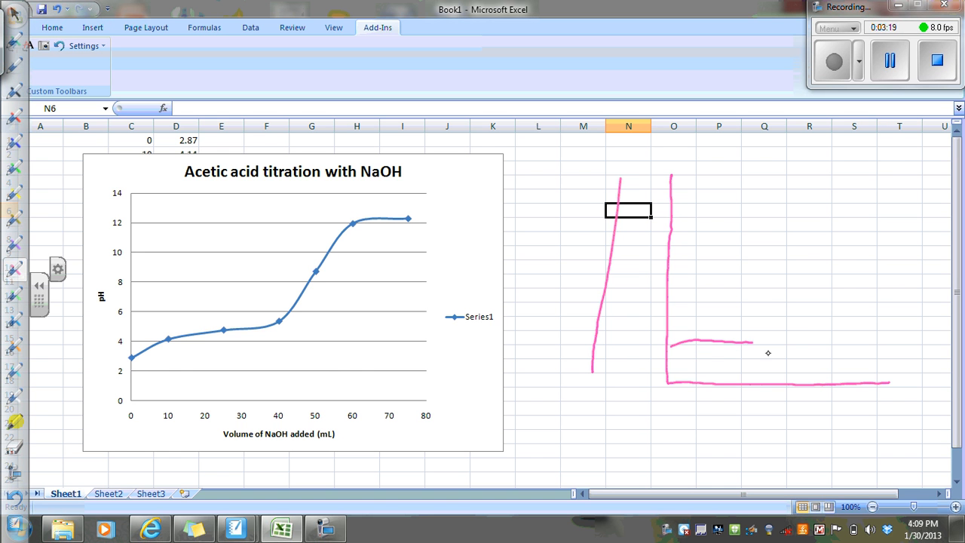
left_click_drag(754, 353, 929, 164)
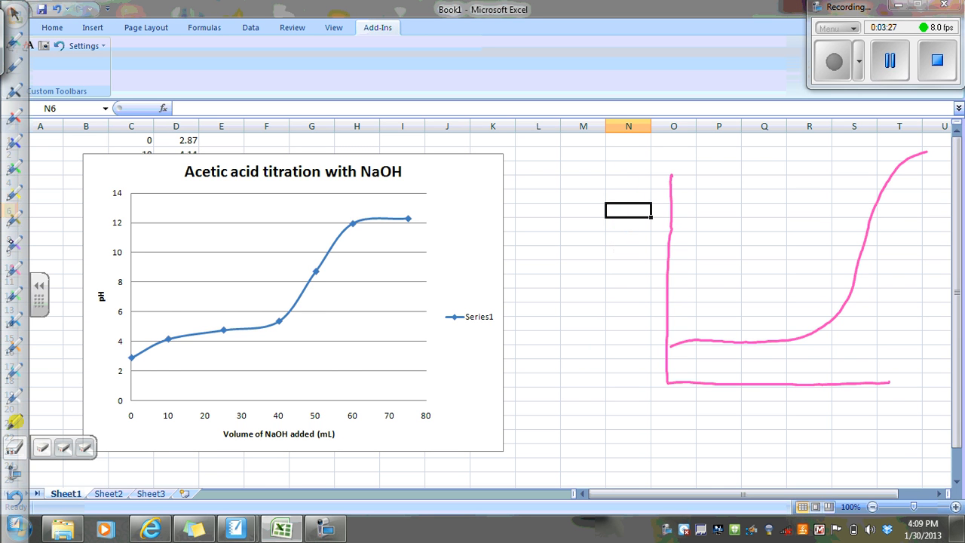
left_click_drag(328, 219, 366, 218)
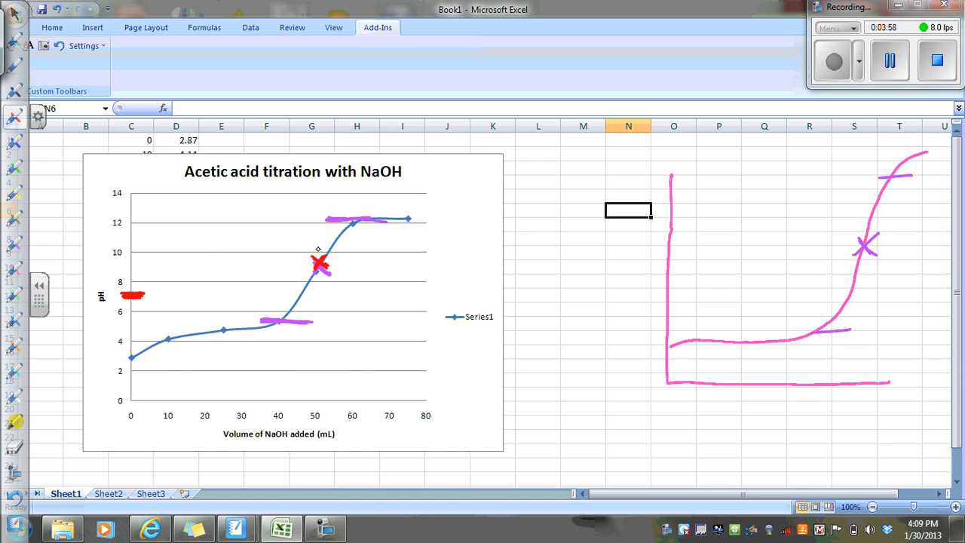
- Ink a mark at the equivalence point and label the region of maximum buffering
left_click_drag(331, 260, 366, 268)
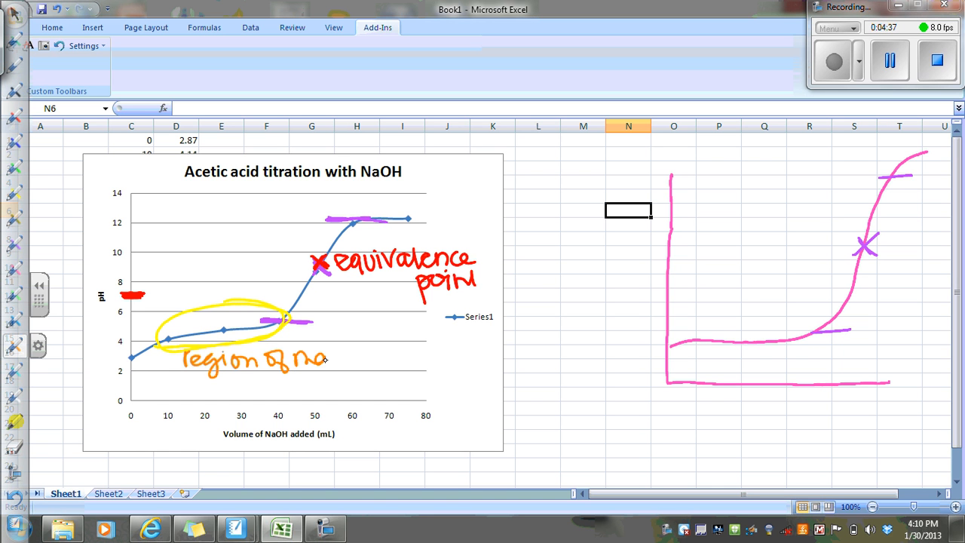
left_click_drag(328, 361, 391, 364)
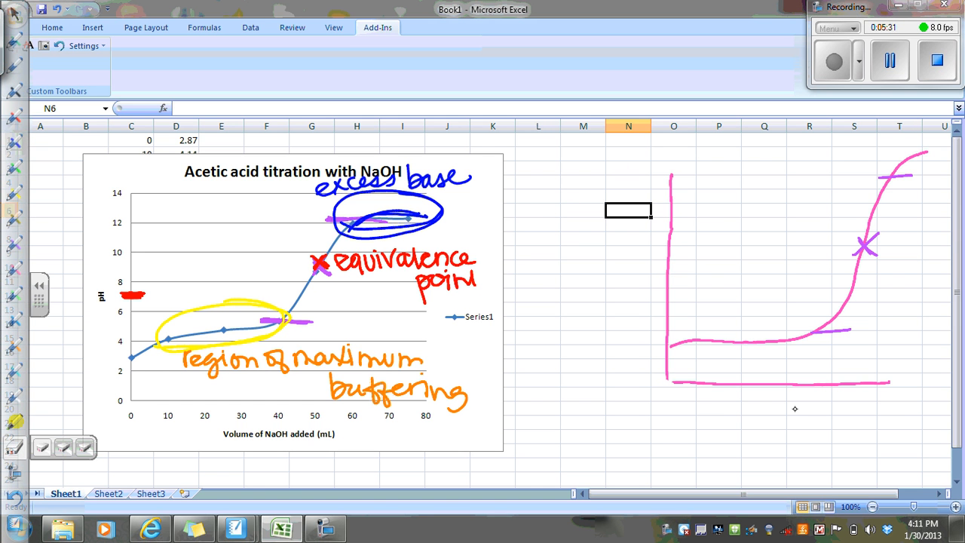
mouse_move(771, 271)
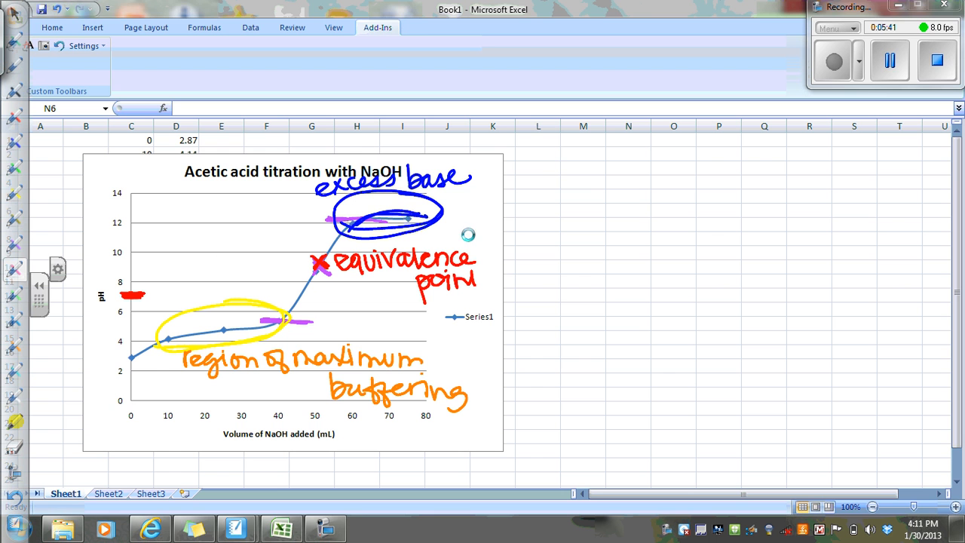
- Sketch two sets of axes with sharp-jump curves, then undo the ink annotations on the chart
left_click_drag(560, 165, 560, 353)
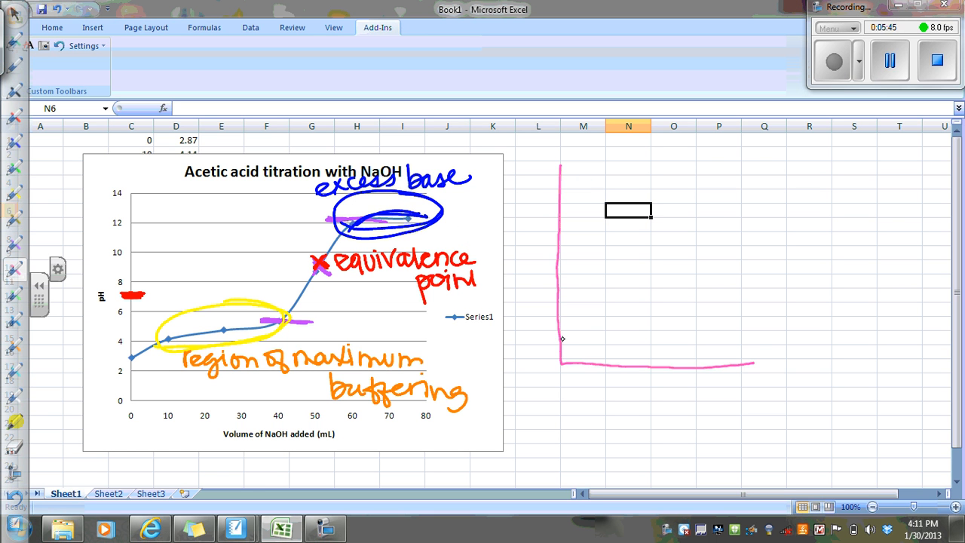
left_click_drag(562, 338, 754, 182)
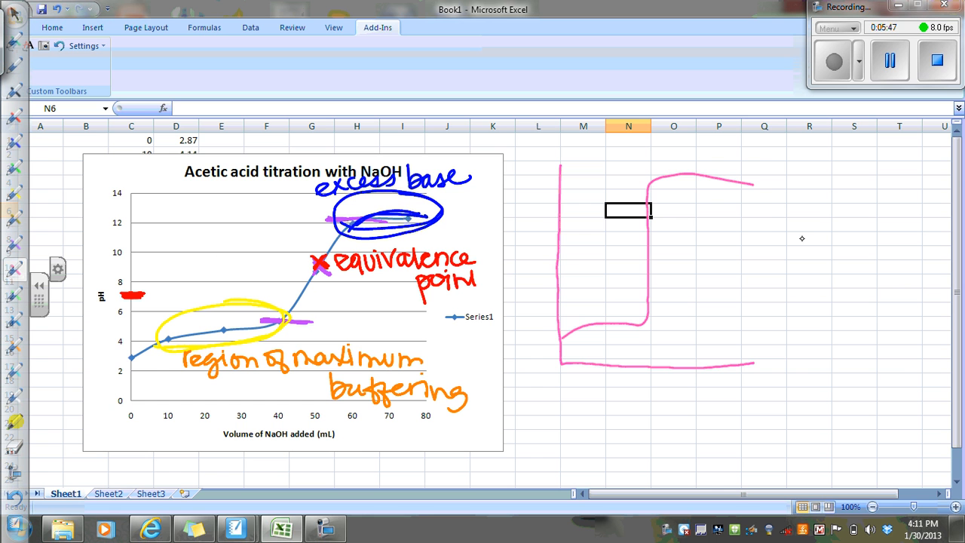
left_click_drag(772, 169, 908, 371)
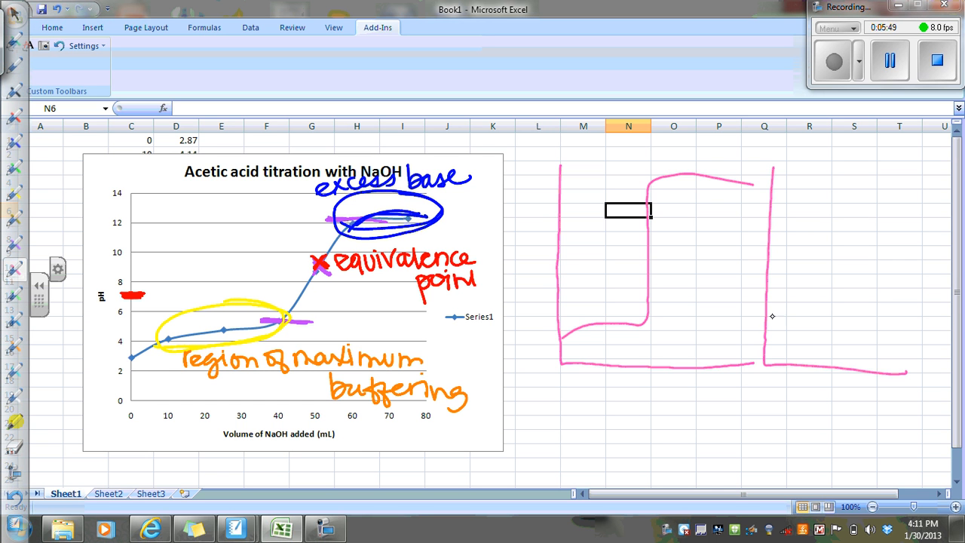
left_click_drag(772, 325, 885, 274)
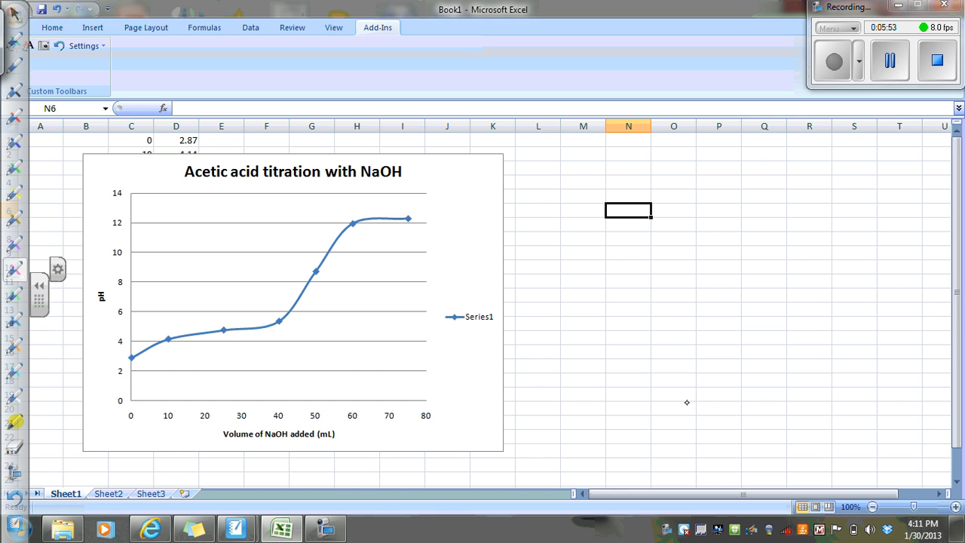
mouse_move(873, 171)
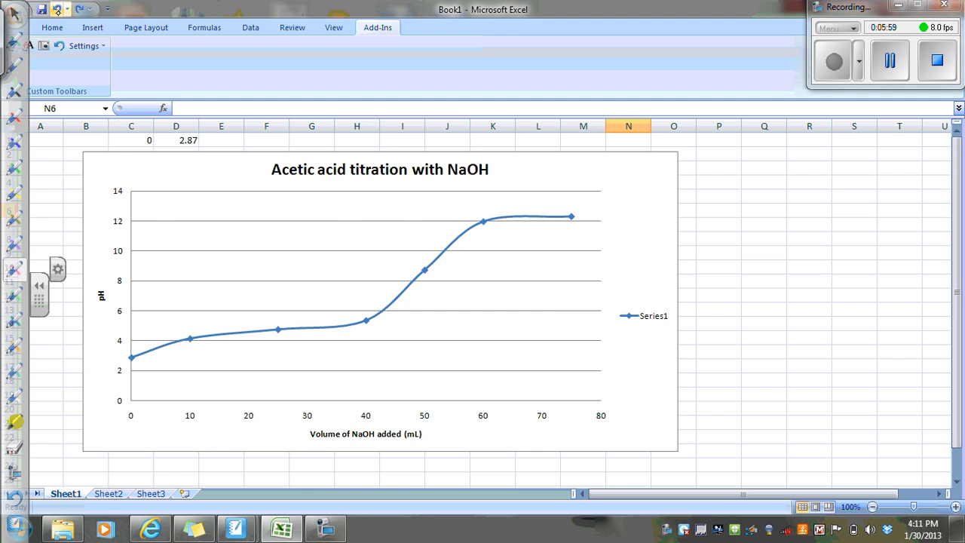
left_click(366, 302)
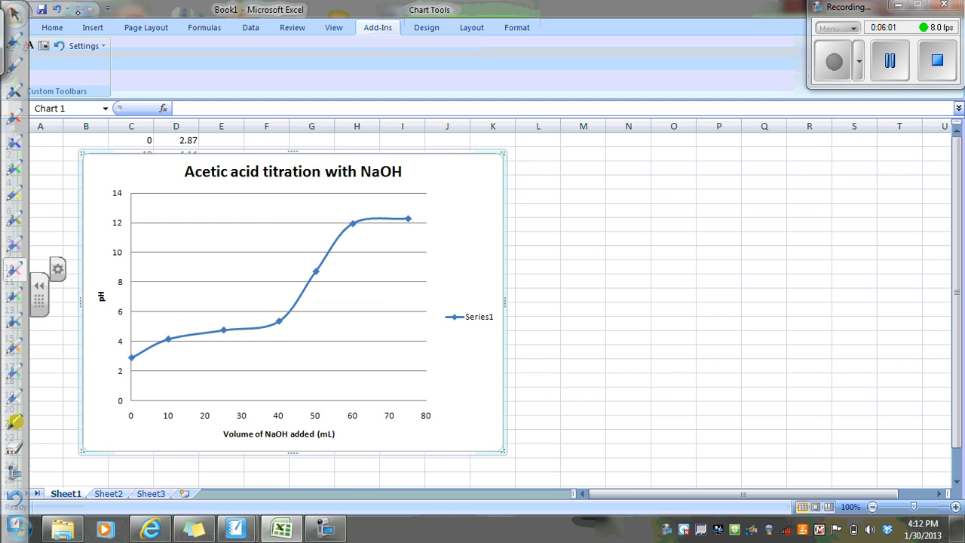
left_click(628, 209)
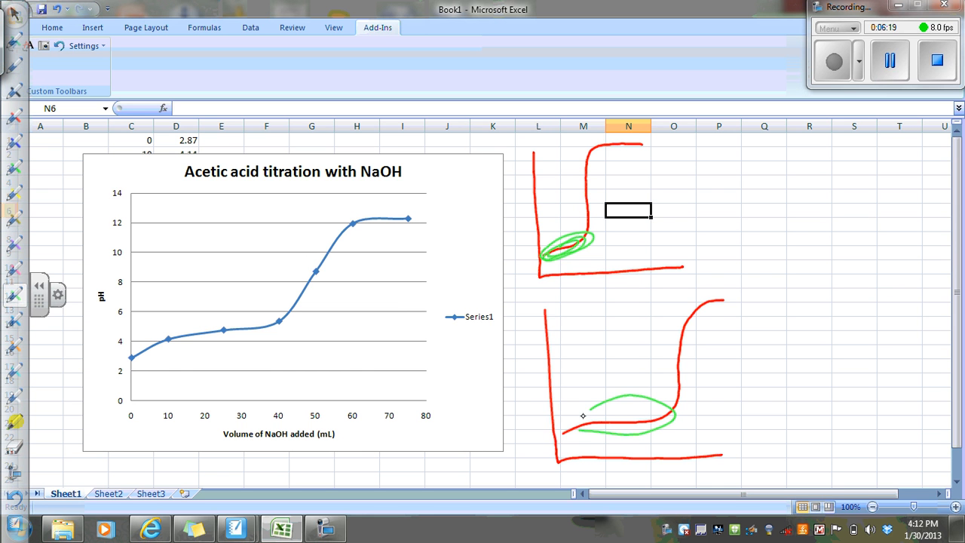
- Circle the flat buffering stretch on the lower red sketch in green
left_click_drag(573, 422, 671, 410)
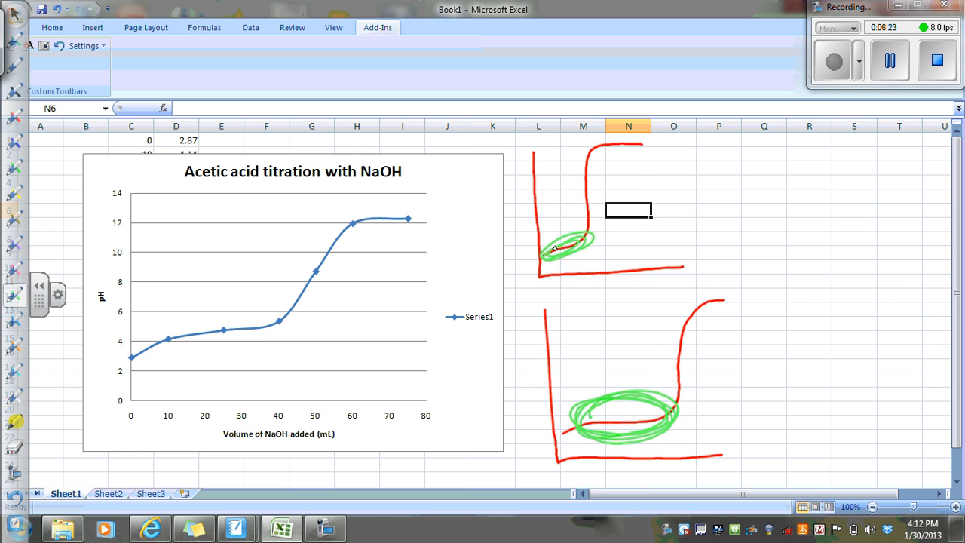
mouse_move(579, 213)
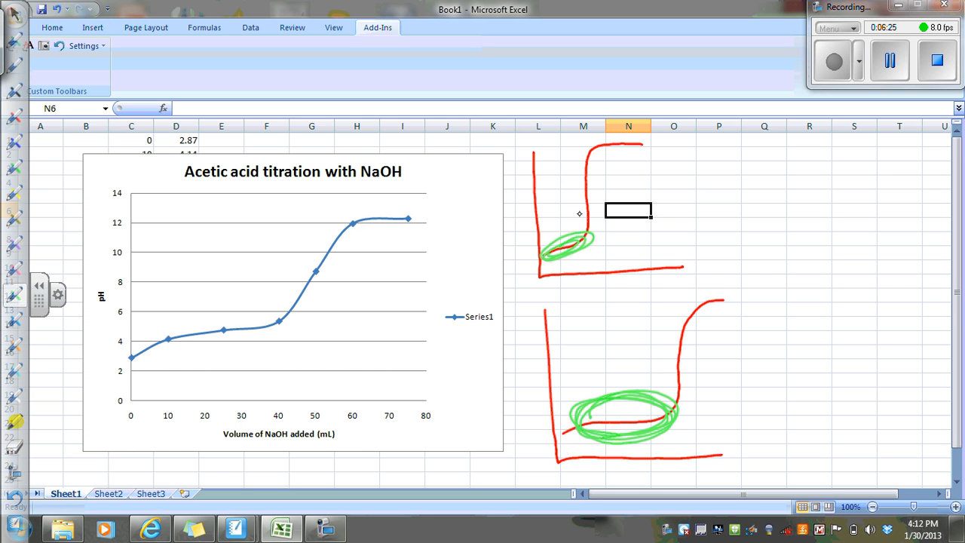
mouse_move(640, 255)
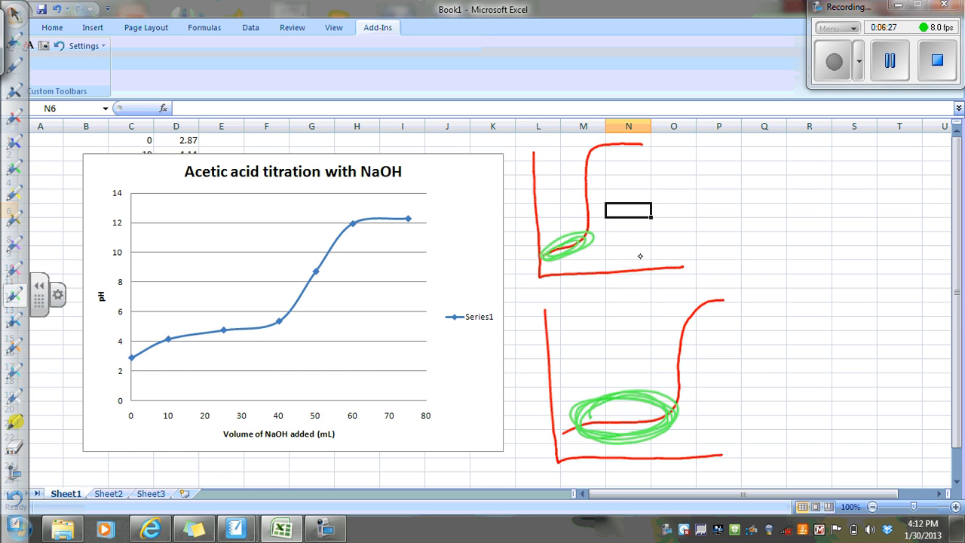
mouse_move(356, 363)
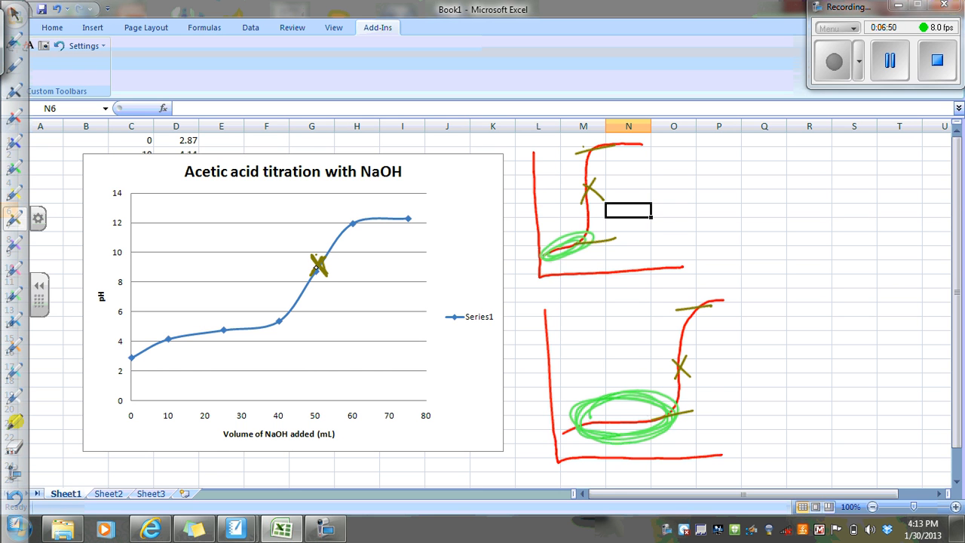
mouse_move(305, 269)
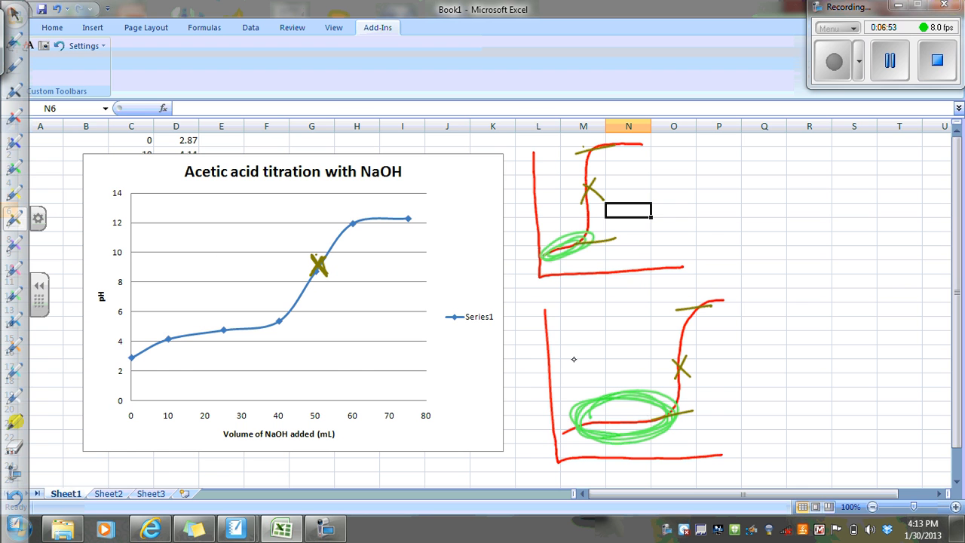
mouse_move(577, 354)
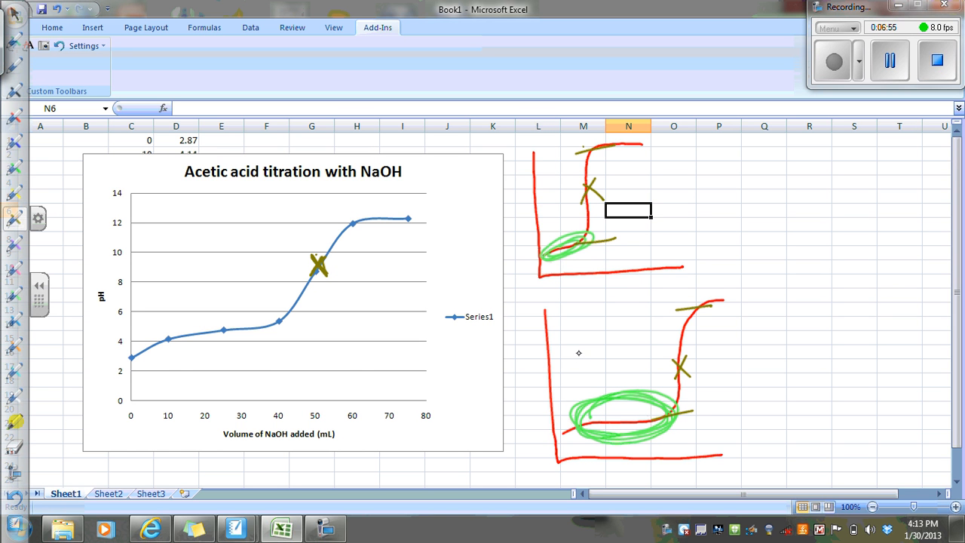
mouse_move(573, 355)
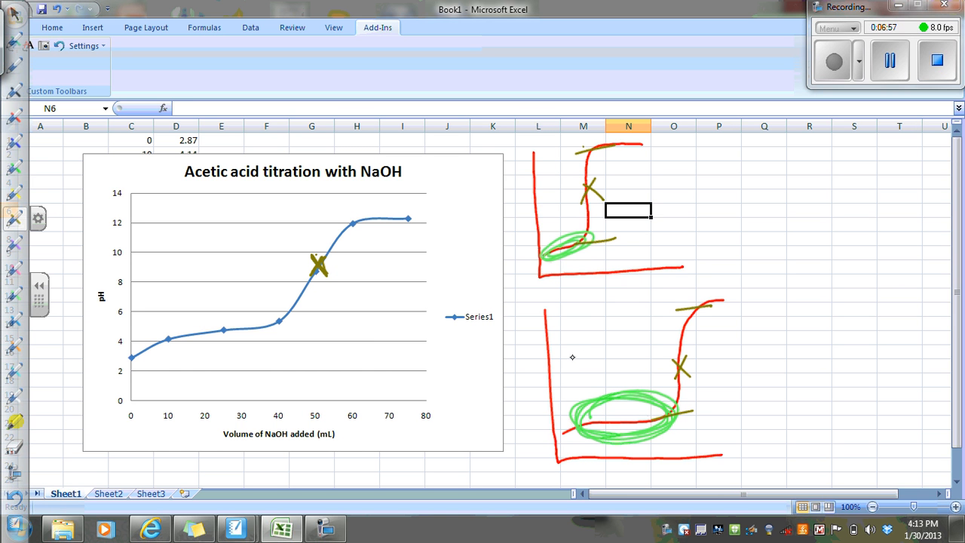
mouse_move(577, 354)
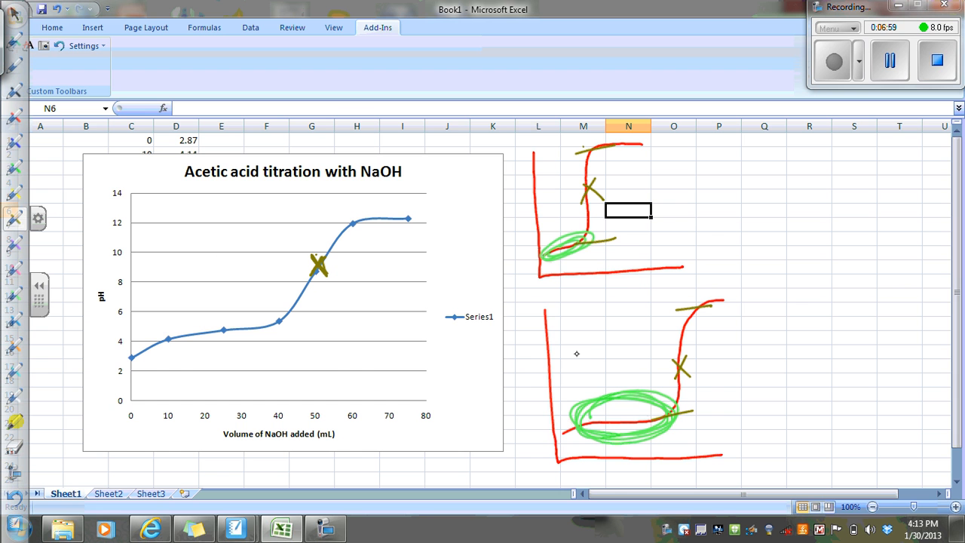
mouse_move(586, 347)
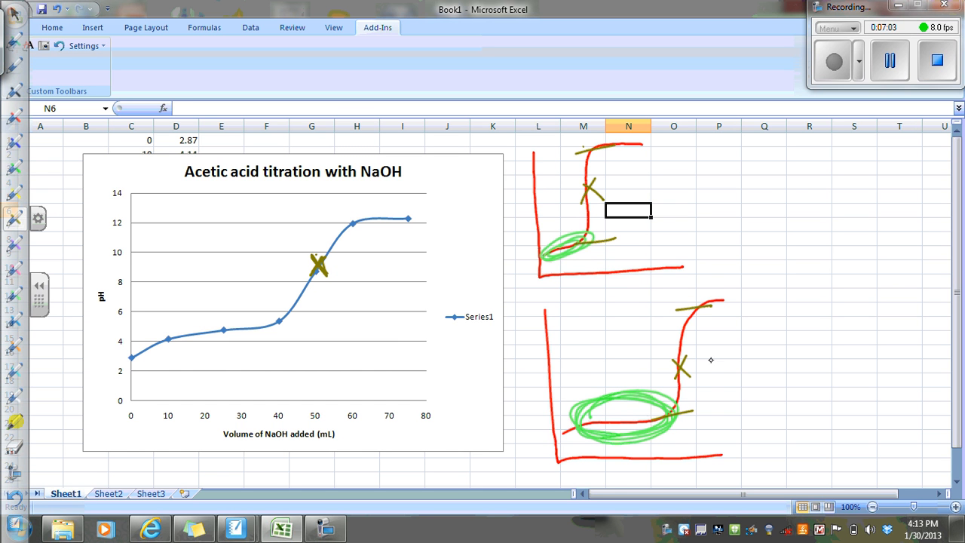
- Draw olive axes and a descending curve with a steep drop, then circle its top plateau
left_click_drag(762, 178, 768, 338)
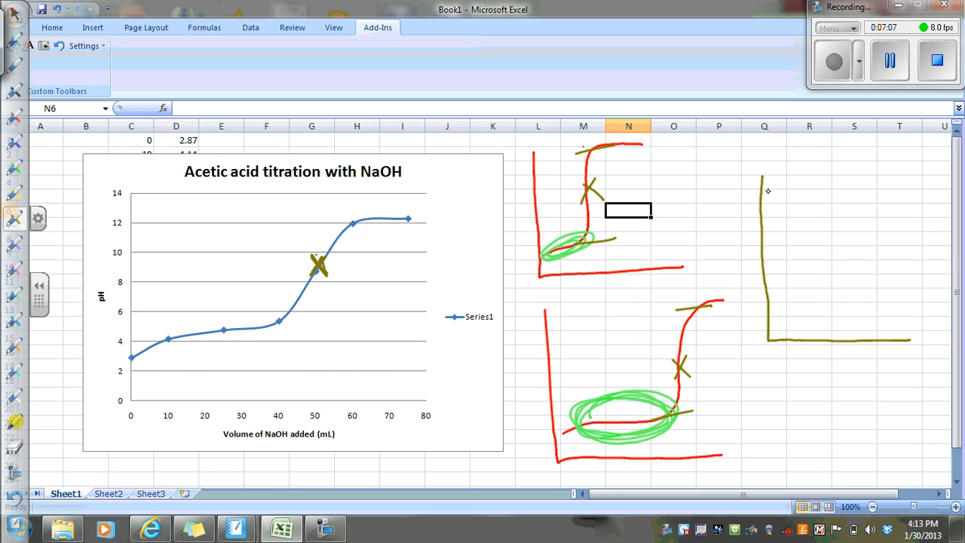
left_click_drag(762, 191, 854, 217)
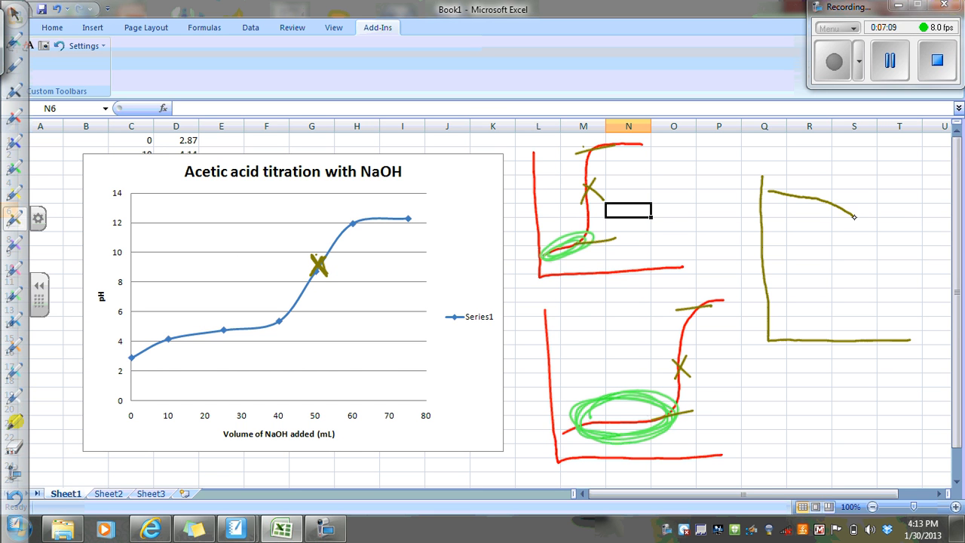
left_click_drag(852, 219, 923, 316)
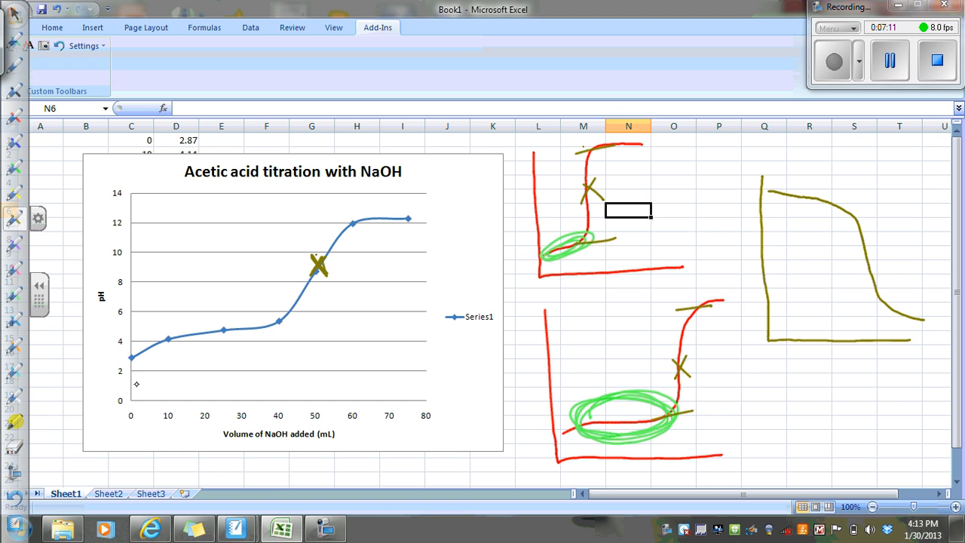
left_click_drag(773, 197, 844, 205)
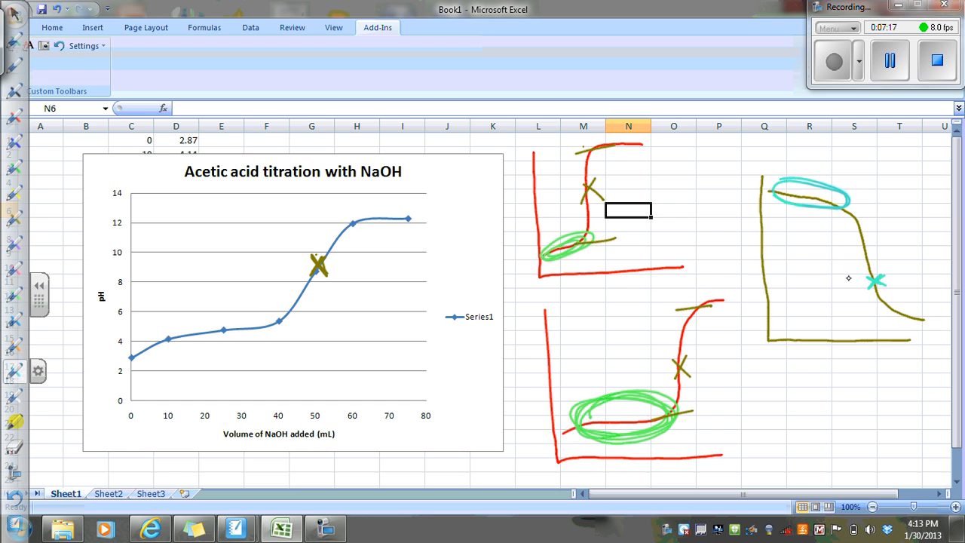
mouse_move(827, 210)
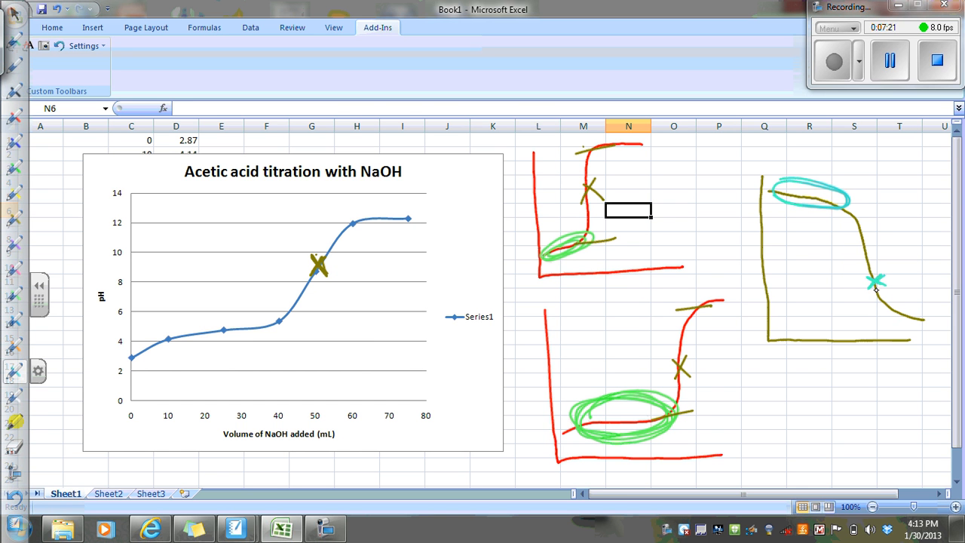
mouse_move(883, 322)
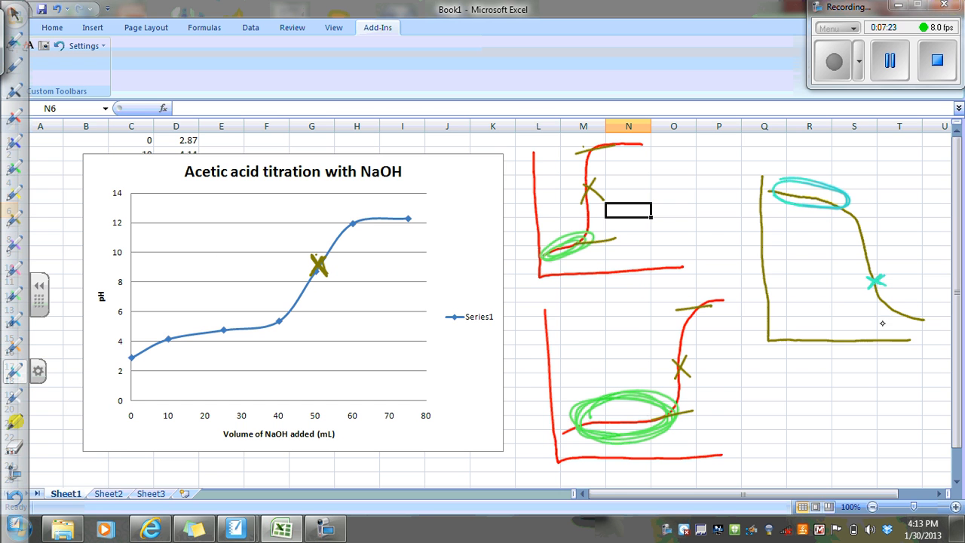
mouse_move(828, 320)
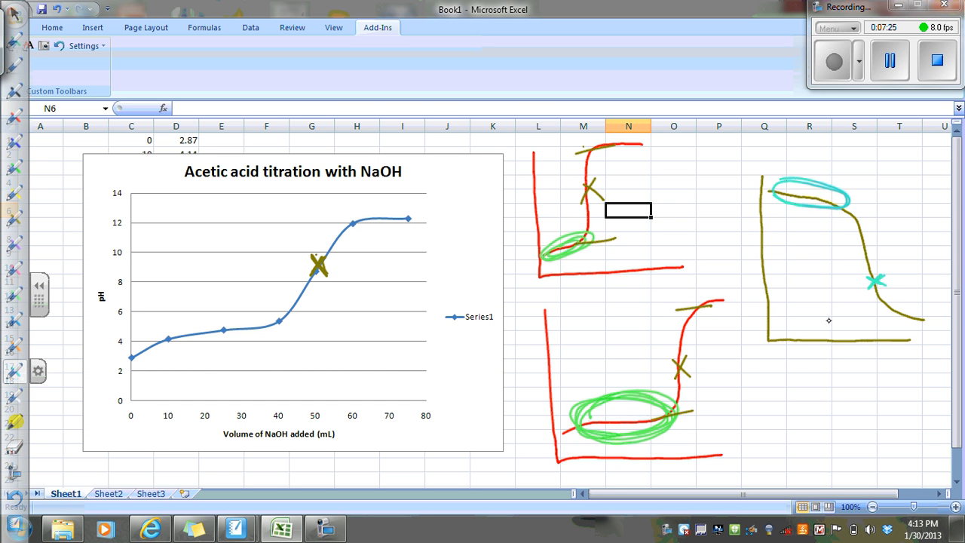
mouse_move(598, 356)
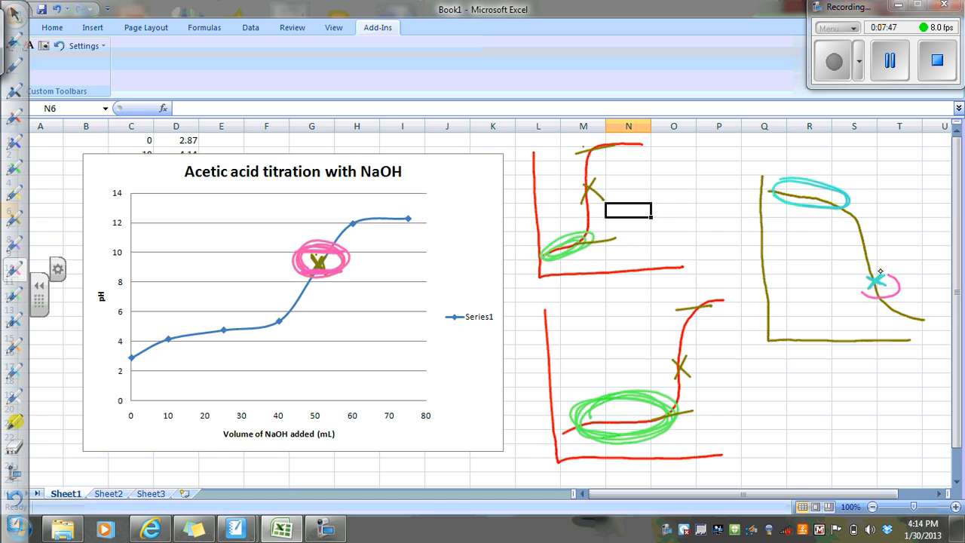
- Circle the equivalence point on the third, descending sketch in pink
left_click_drag(852, 282, 897, 282)
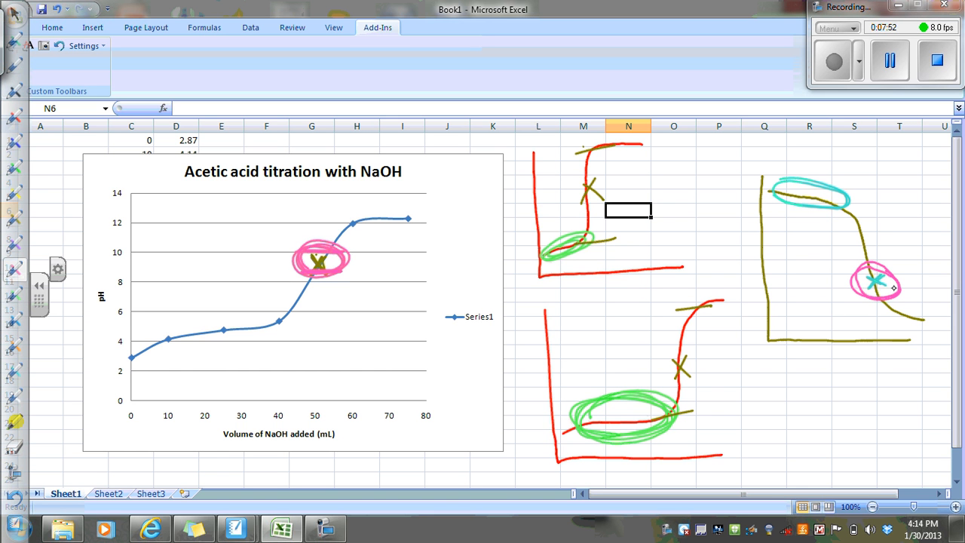
mouse_move(833, 305)
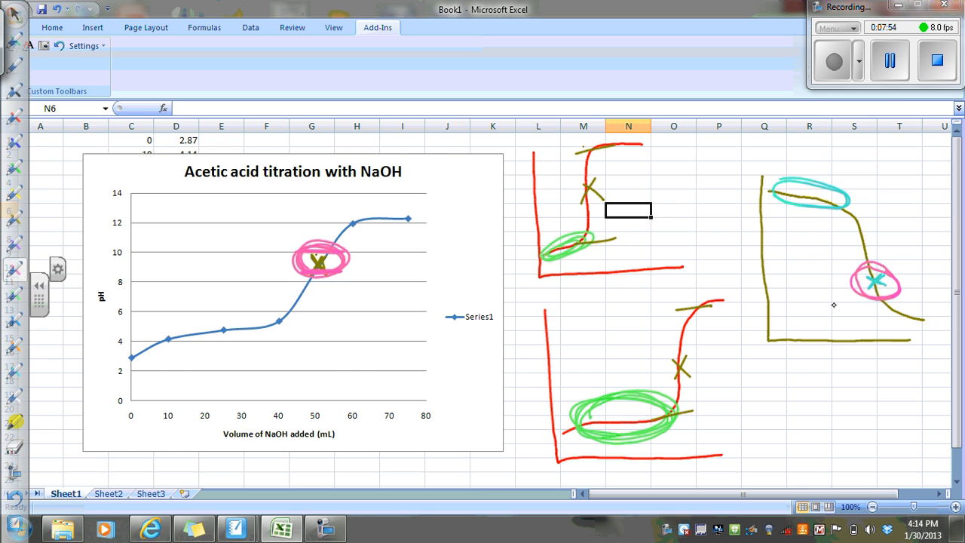
mouse_move(801, 367)
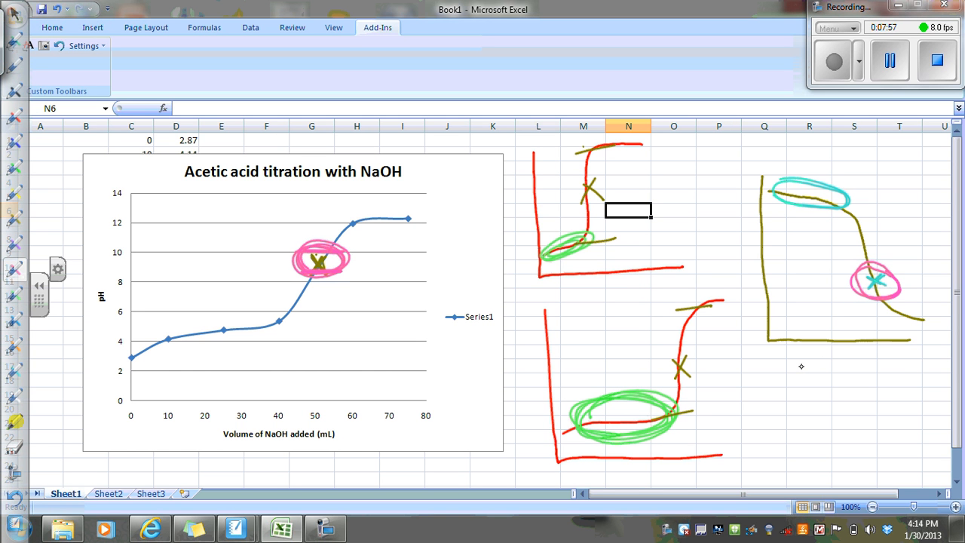
mouse_move(802, 352)
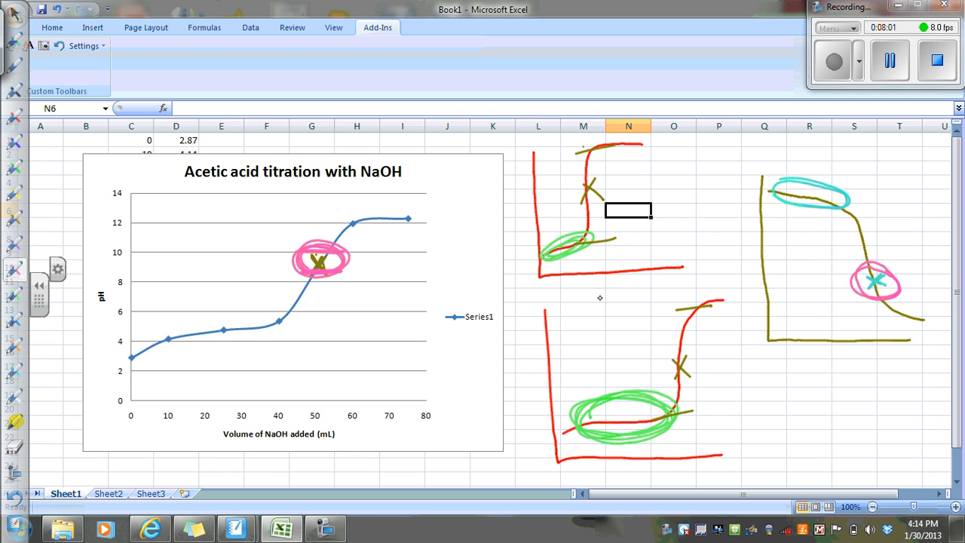
mouse_move(736, 299)
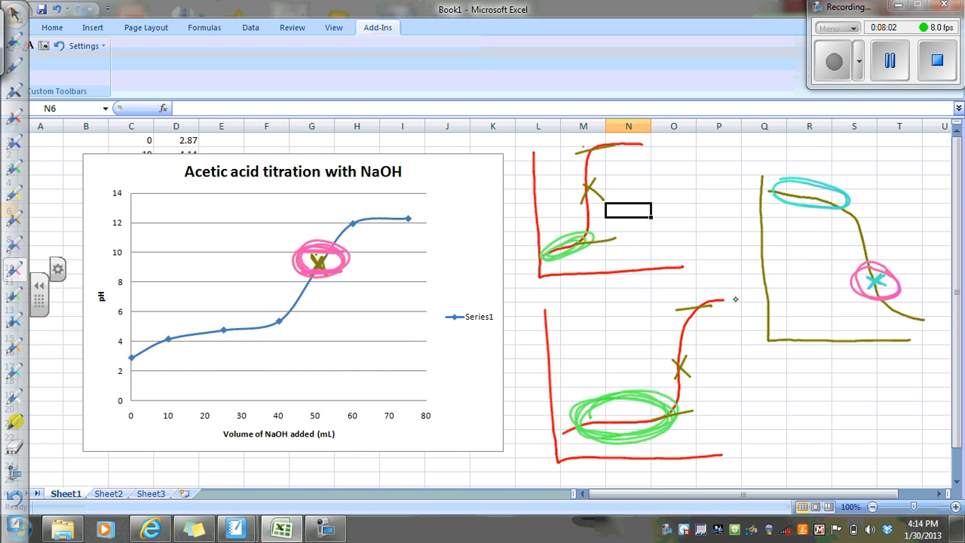